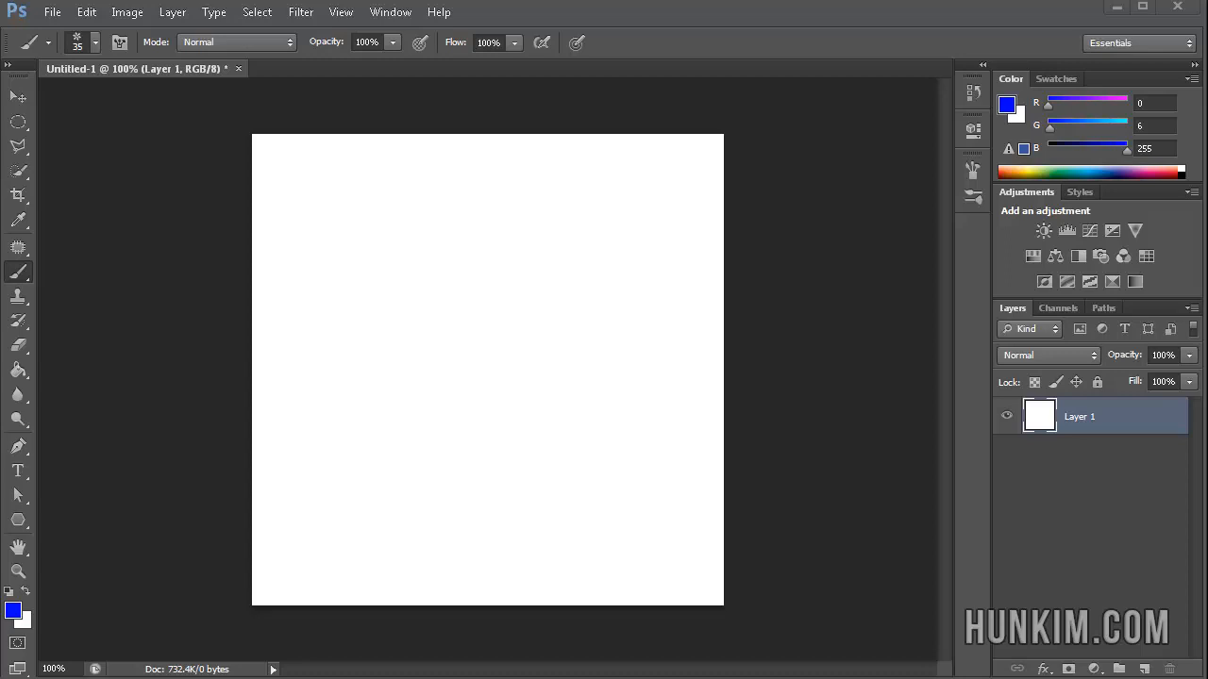
pyautogui.moveTo(510, 584)
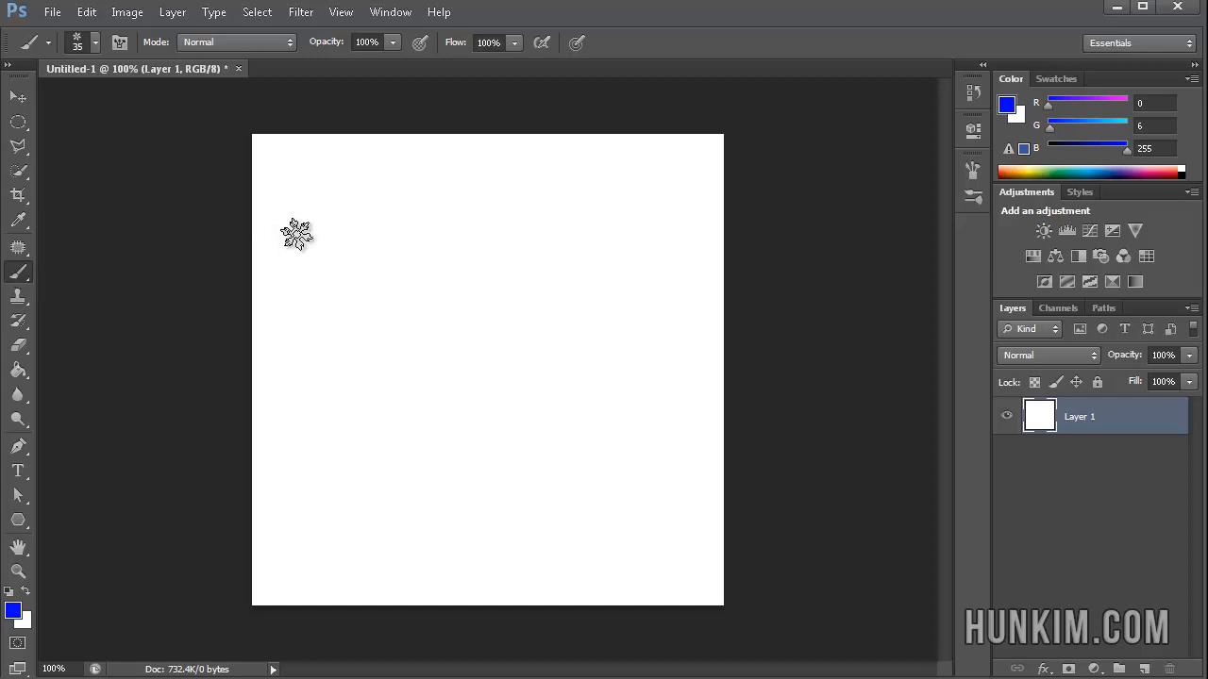
# - Show the Brush panel with the brush tip settings
pyautogui.click(389, 12)
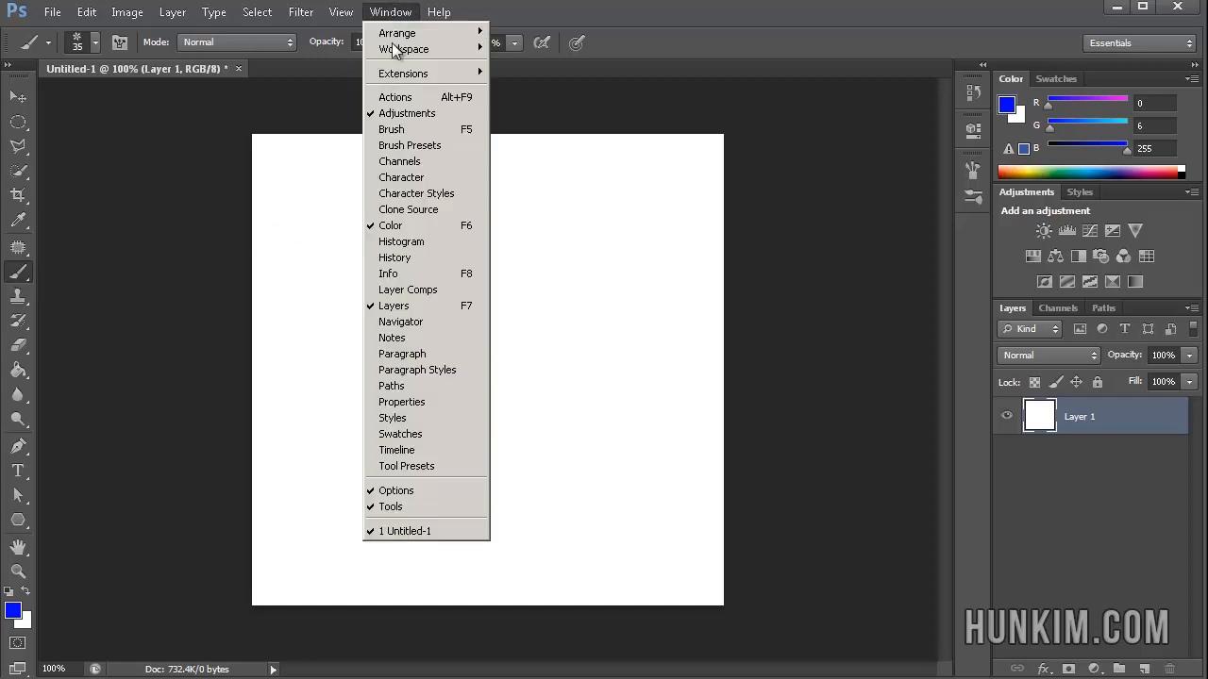
pyautogui.click(391, 128)
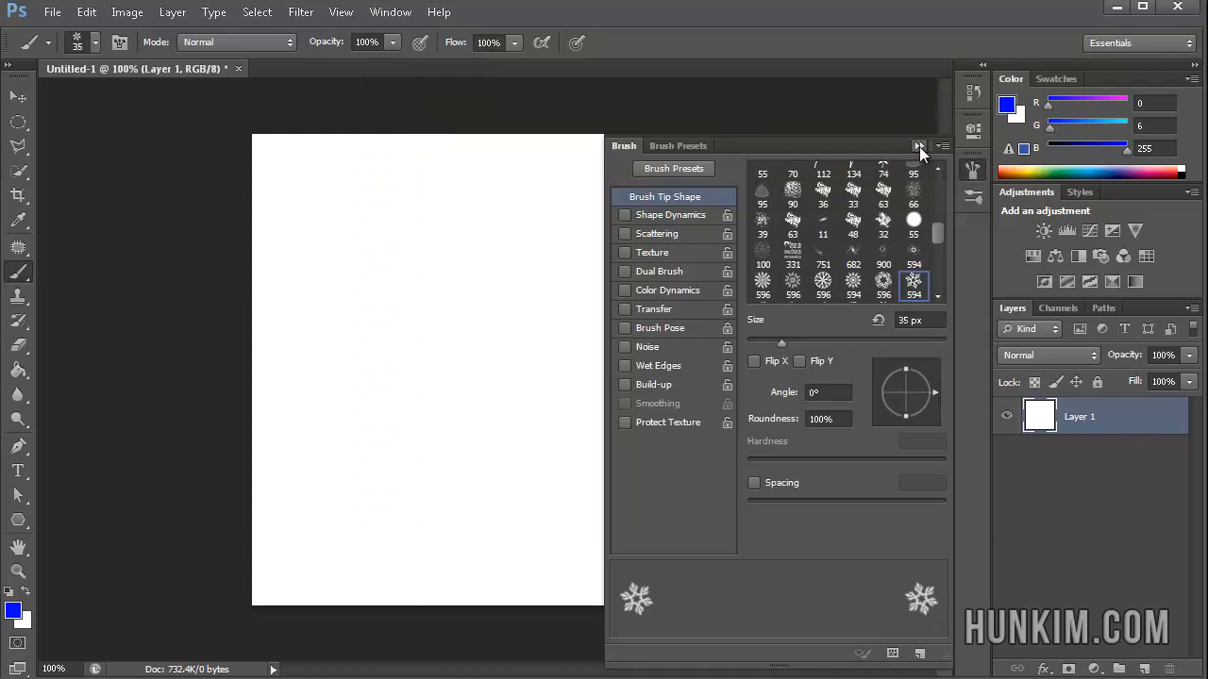
pyautogui.click(921, 147)
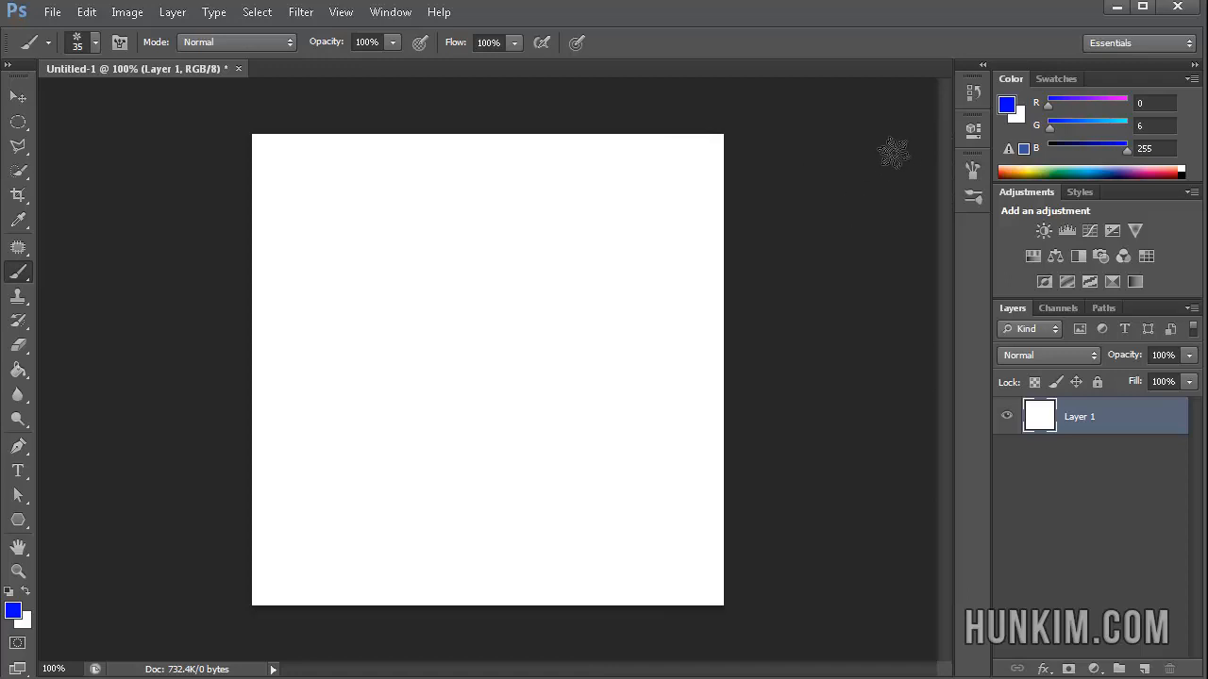
pyautogui.moveTo(991, 177)
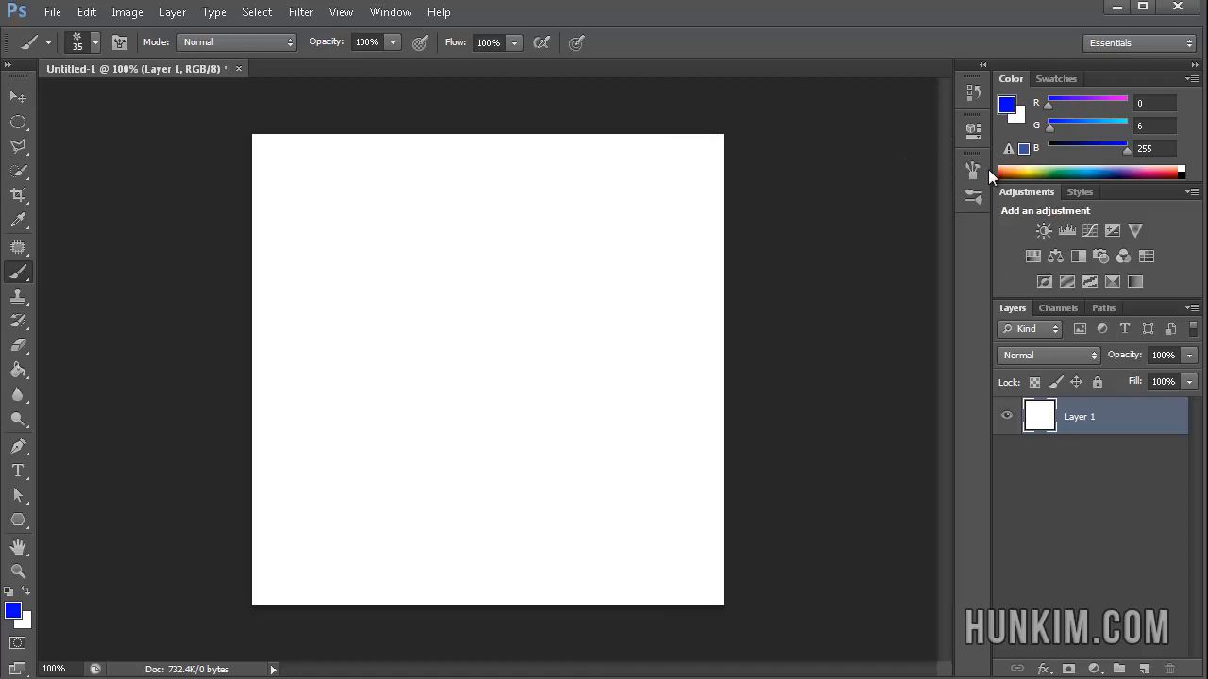
pyautogui.moveTo(988, 179)
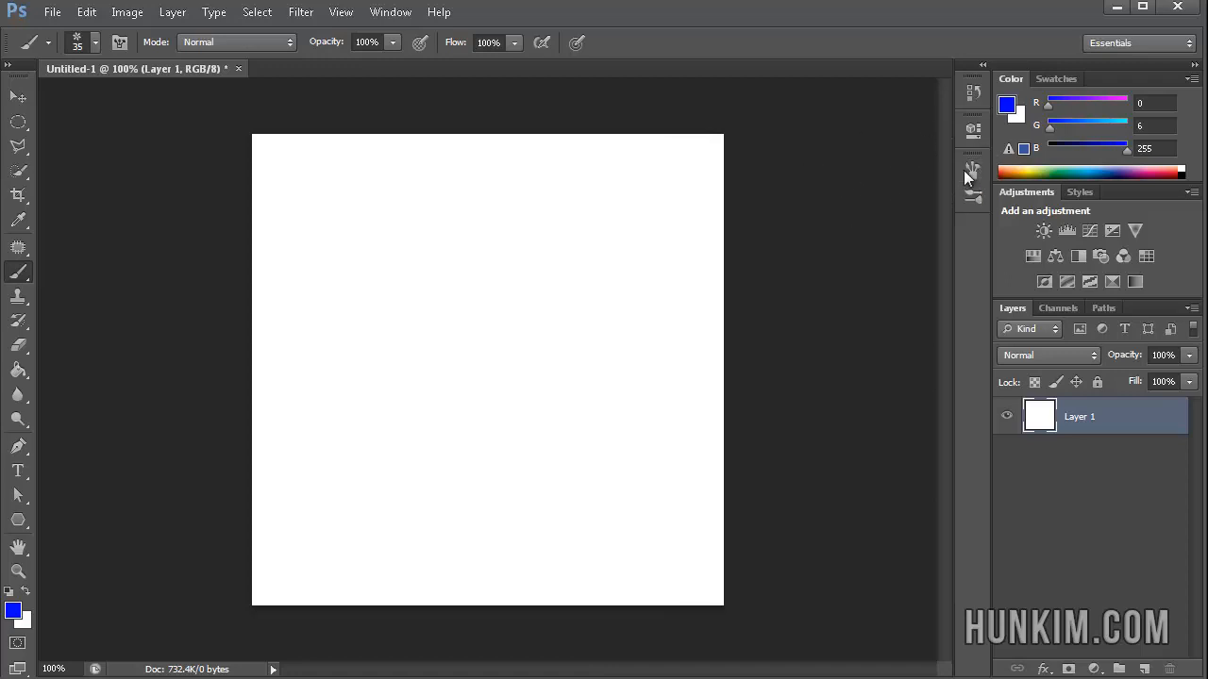
pyautogui.moveTo(972, 170)
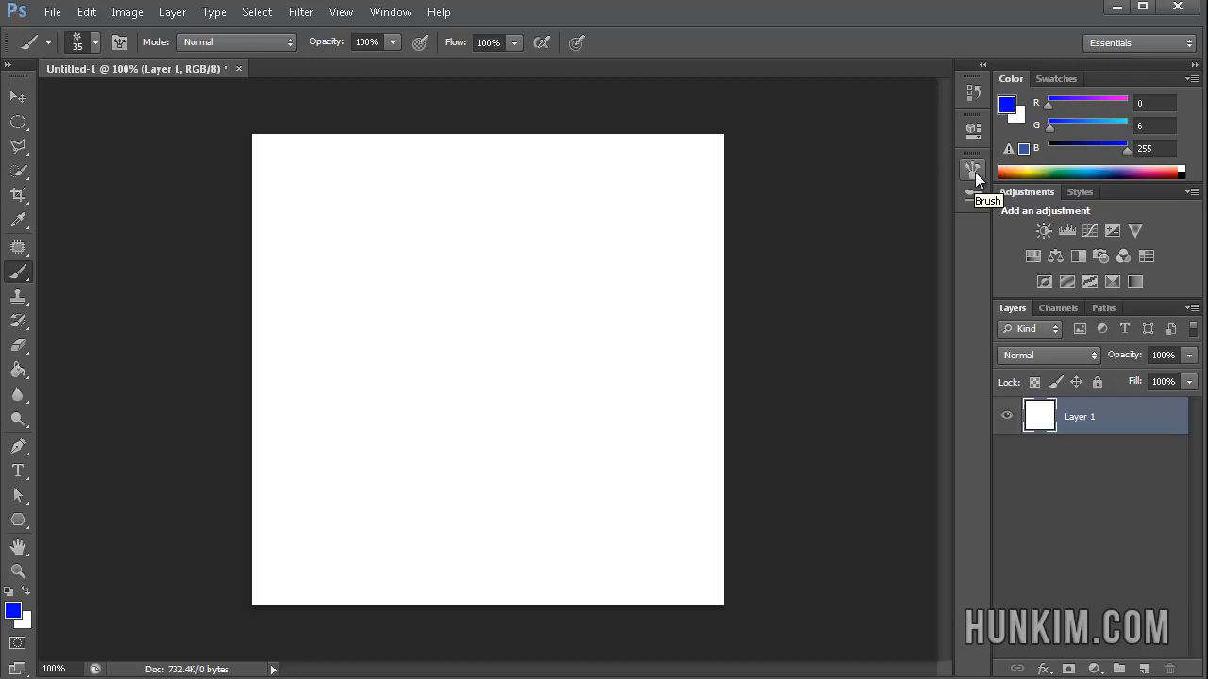
pyautogui.click(973, 169)
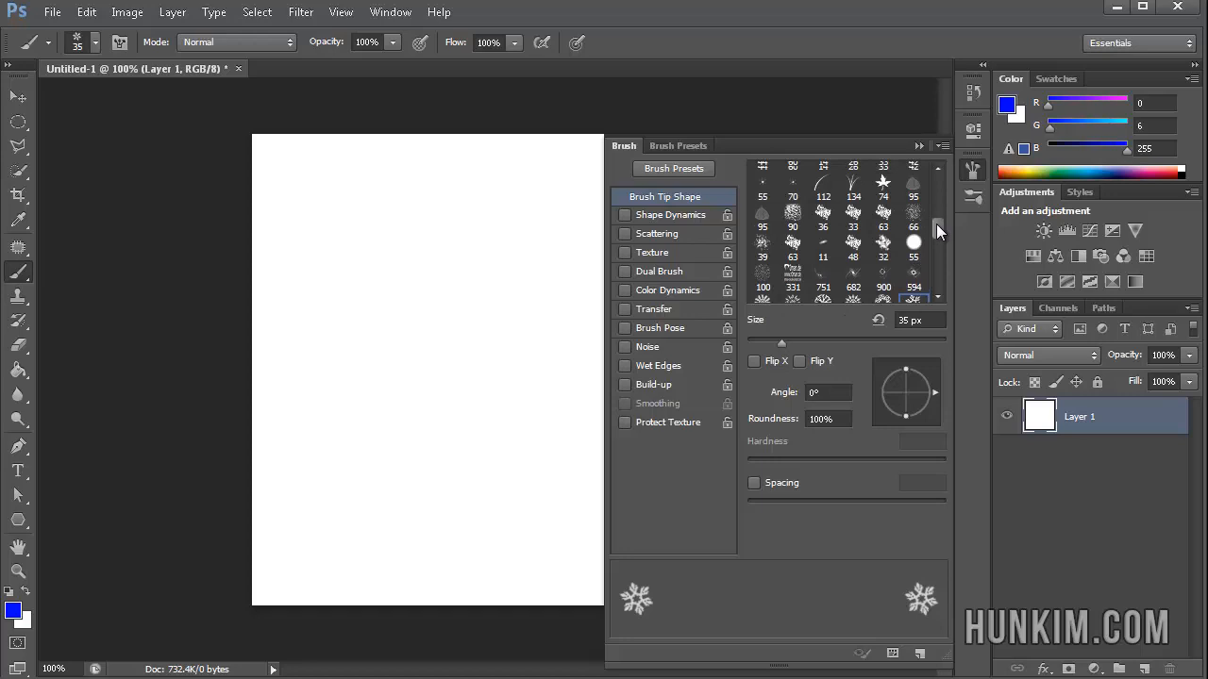
# - Choose the large snowflake tip, confirm the name Snowflakes5 and reduce its size to about 45 px
pyautogui.scroll(-3)
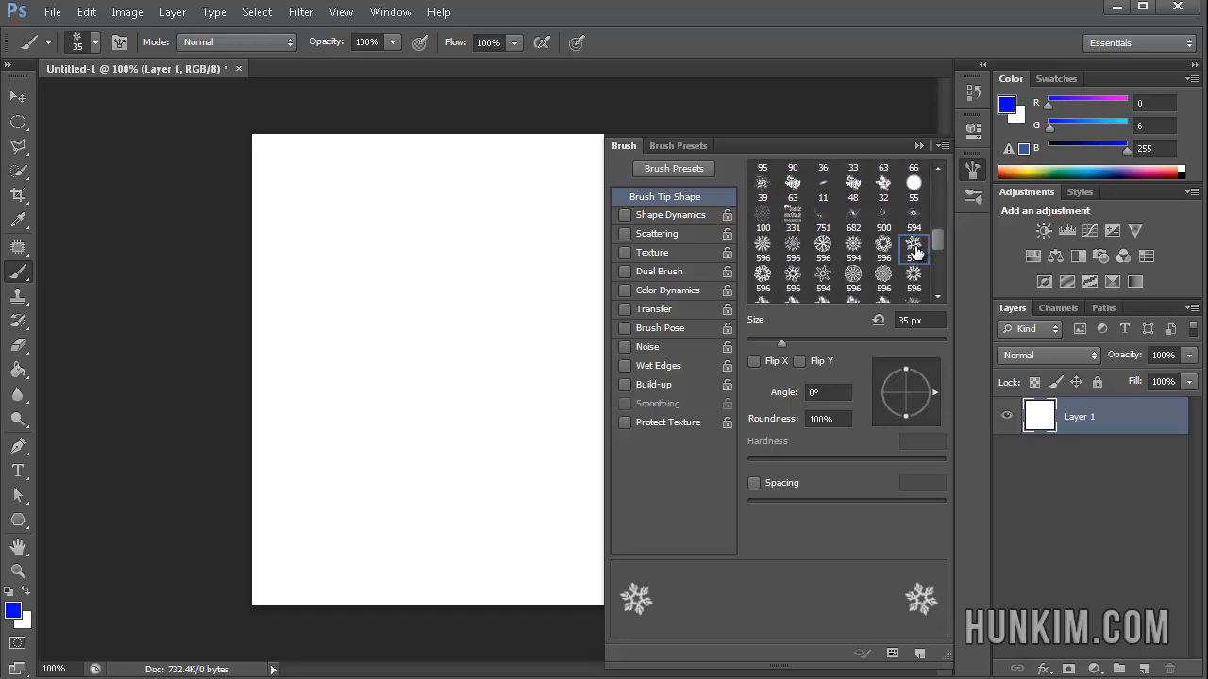
pyautogui.moveTo(914, 244)
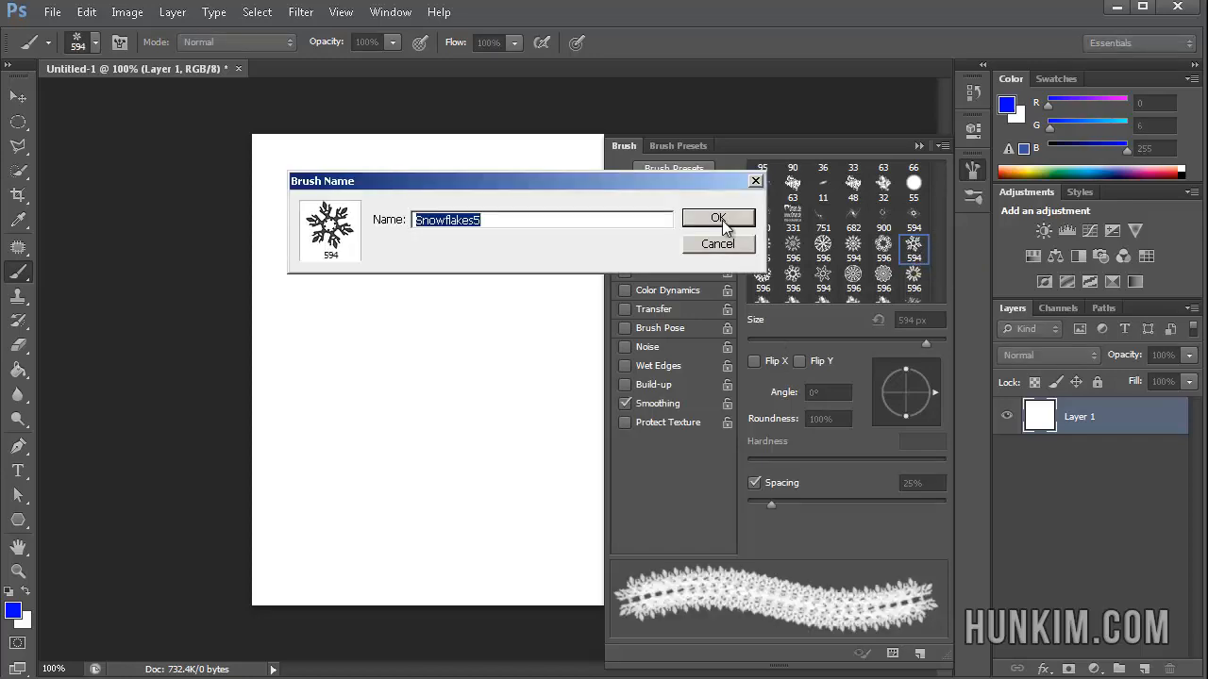
pyautogui.click(717, 219)
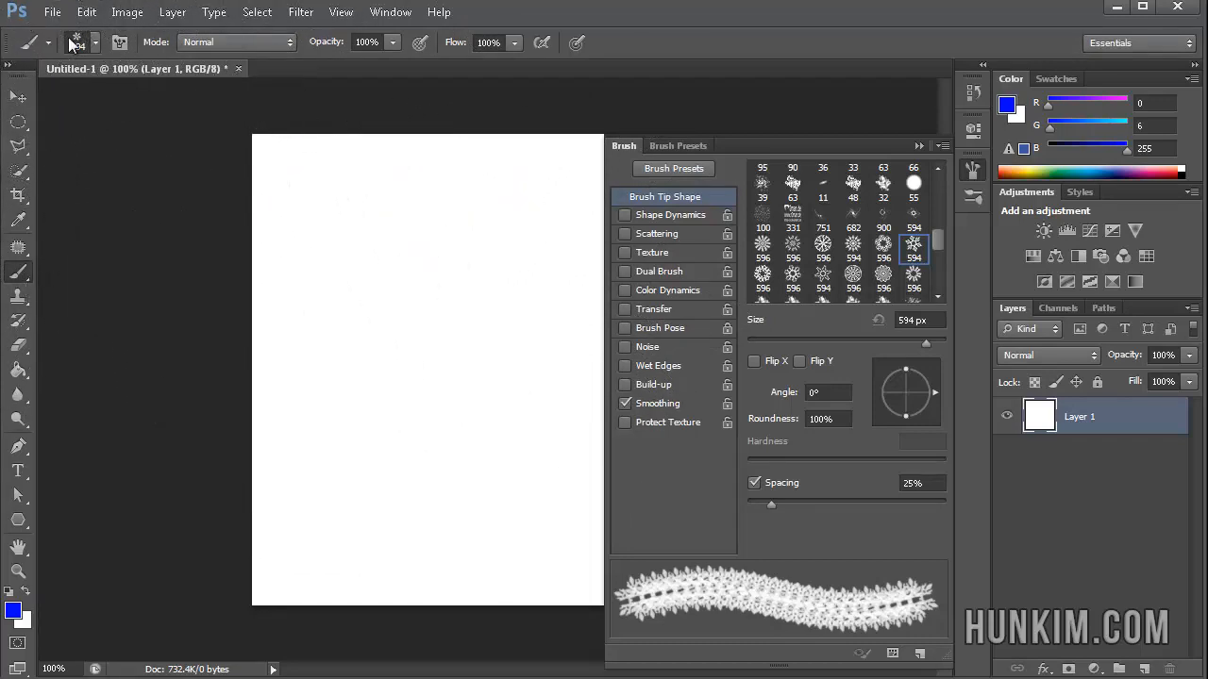
pyautogui.click(94, 41)
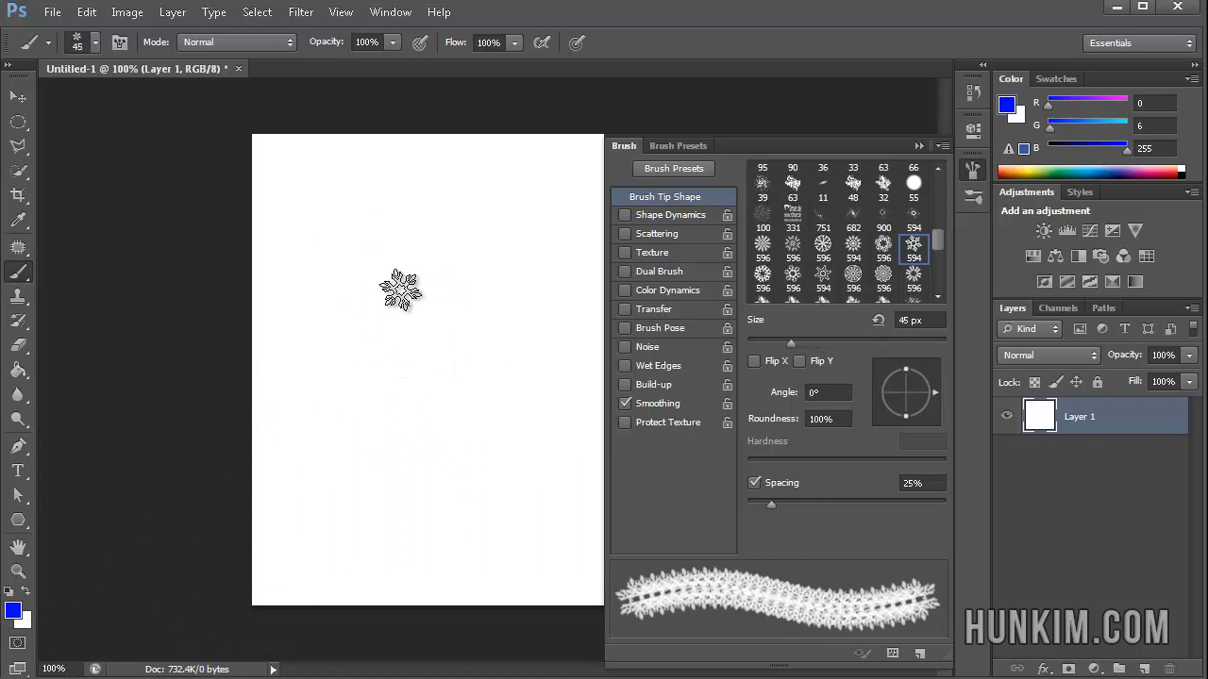
pyautogui.moveTo(397, 292); pyautogui.dragTo(463, 340)
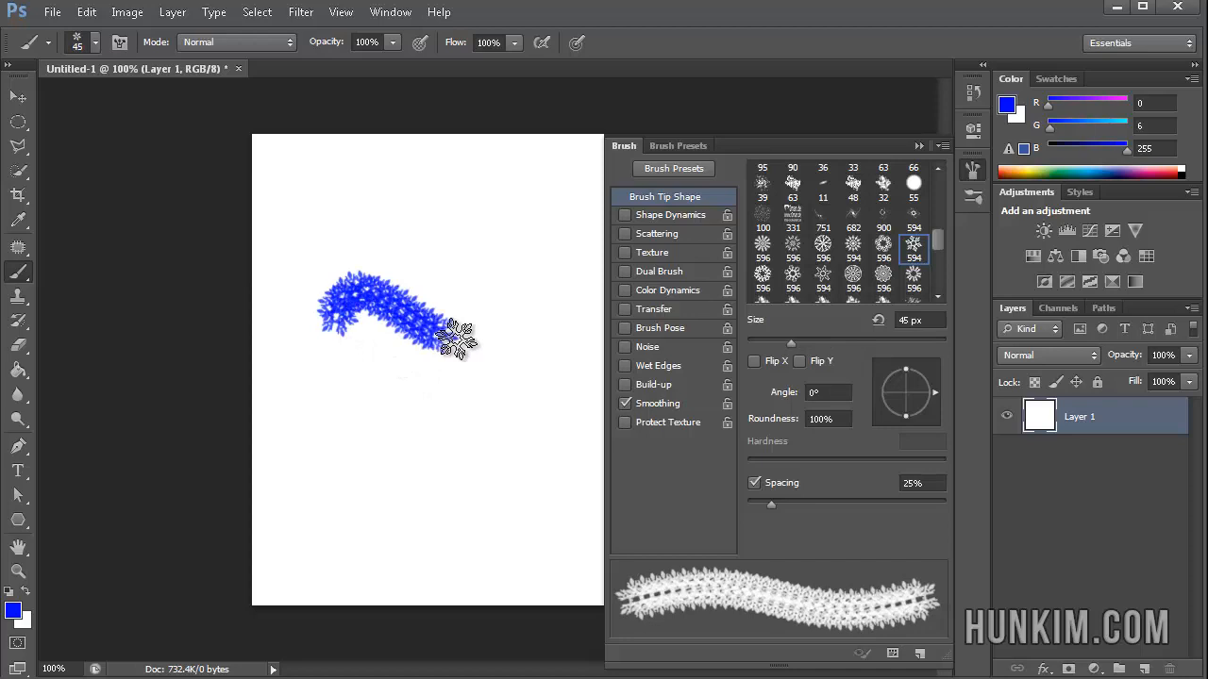
pyautogui.moveTo(453, 340); pyautogui.dragTo(487, 391)
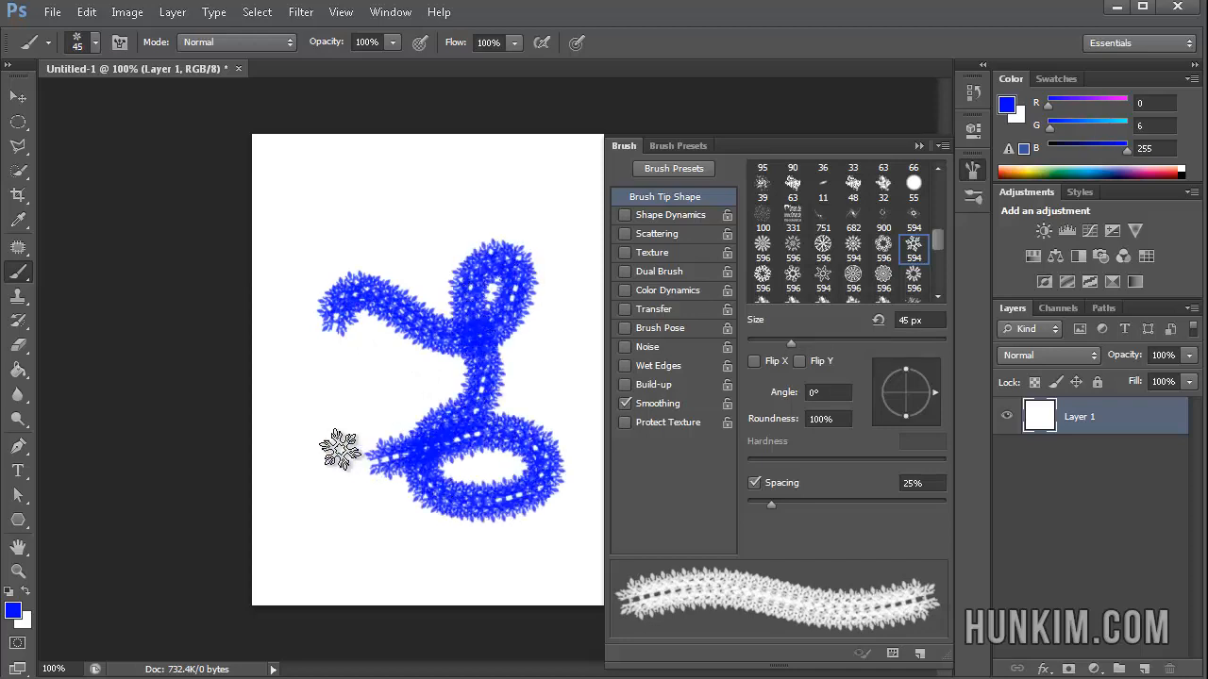
pyautogui.moveTo(340, 453); pyautogui.dragTo(462, 204)
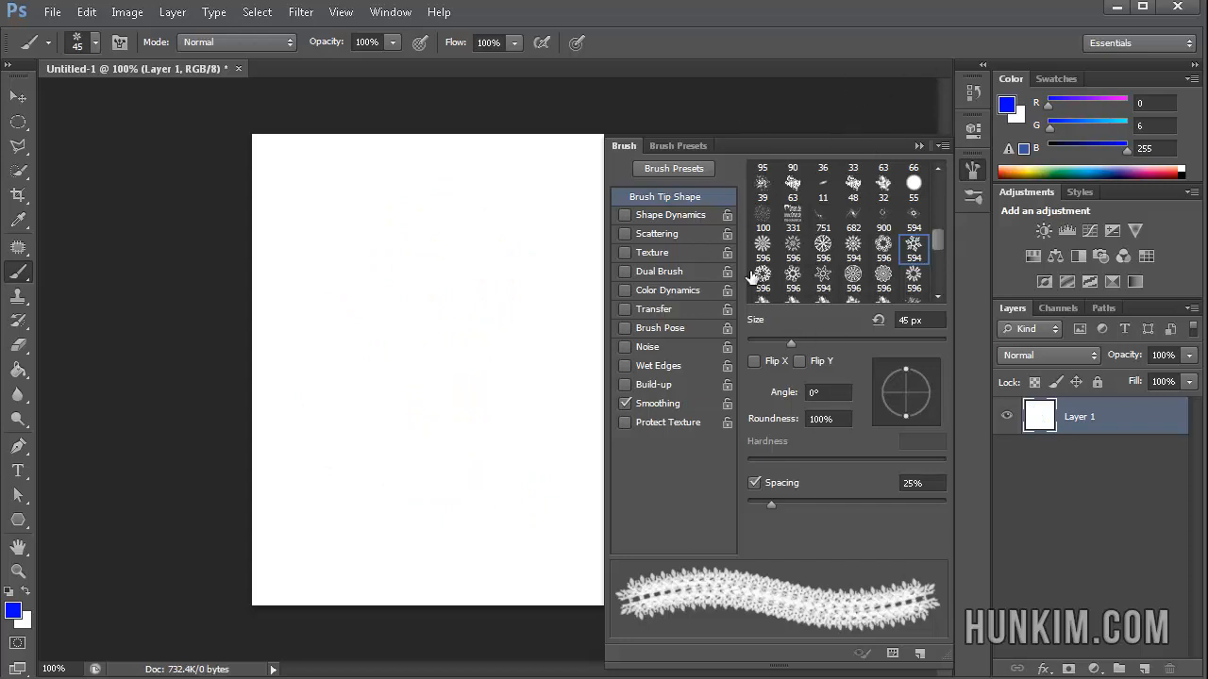
# - Select the snowflake tip and bring its size down to 35 px
pyautogui.click(624, 215)
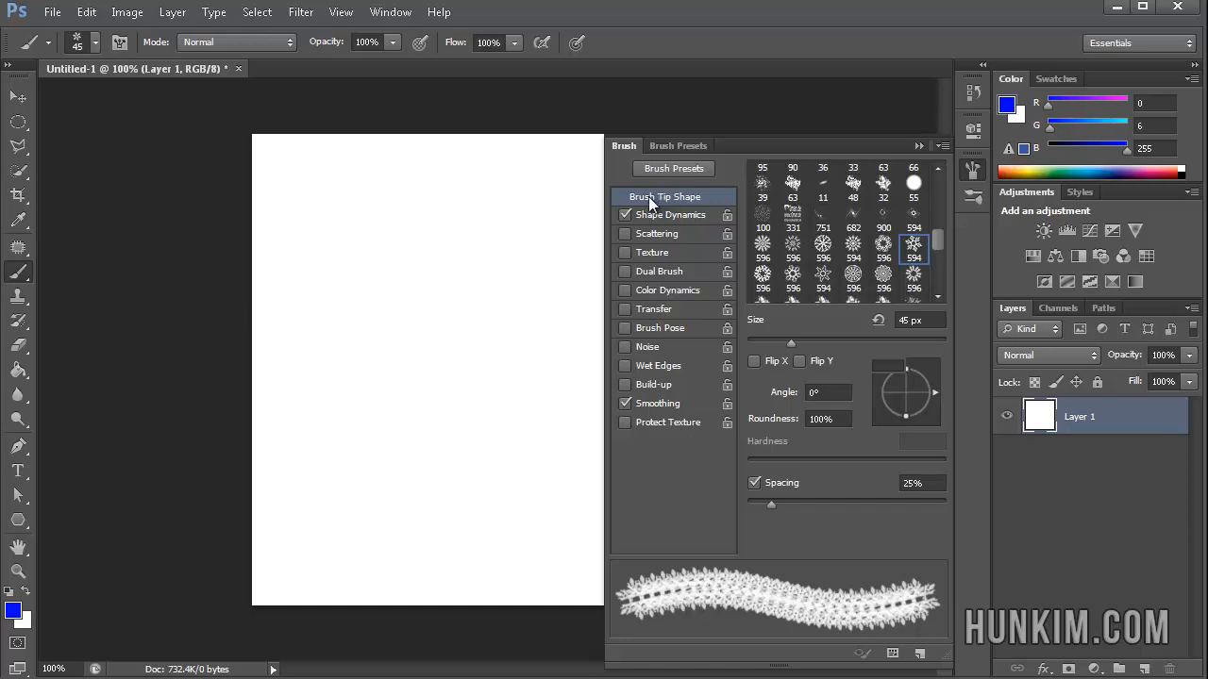
pyautogui.moveTo(809, 358)
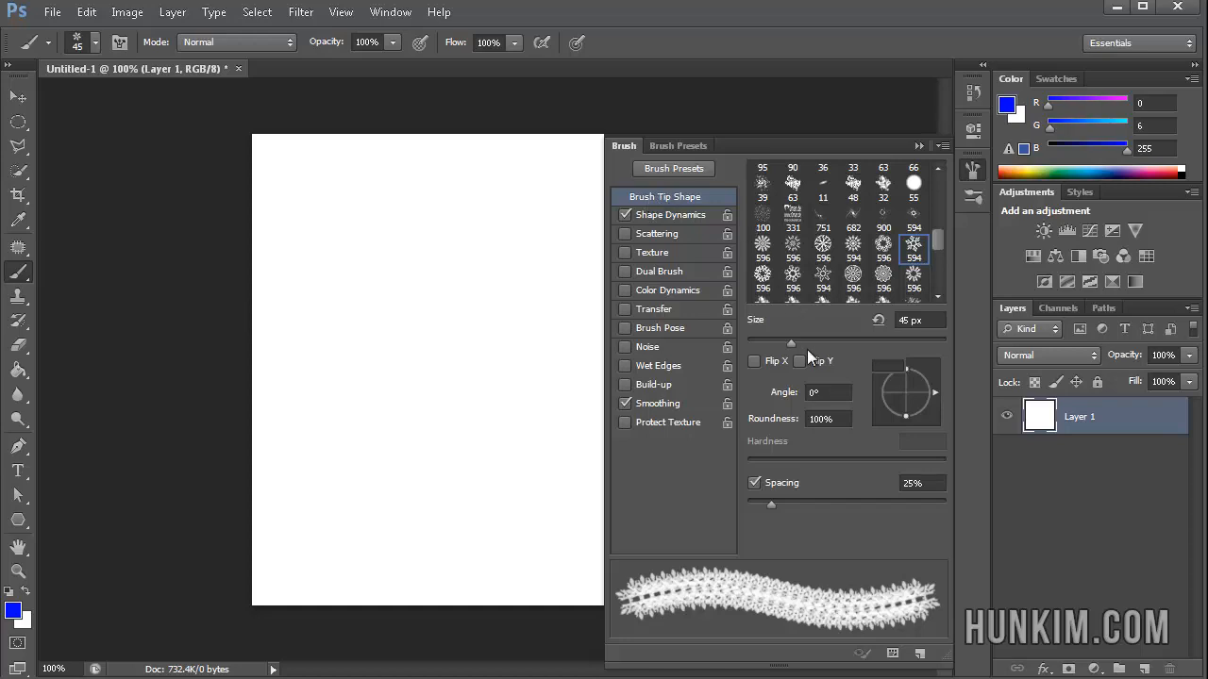
pyautogui.moveTo(791, 343); pyautogui.dragTo(772, 343)
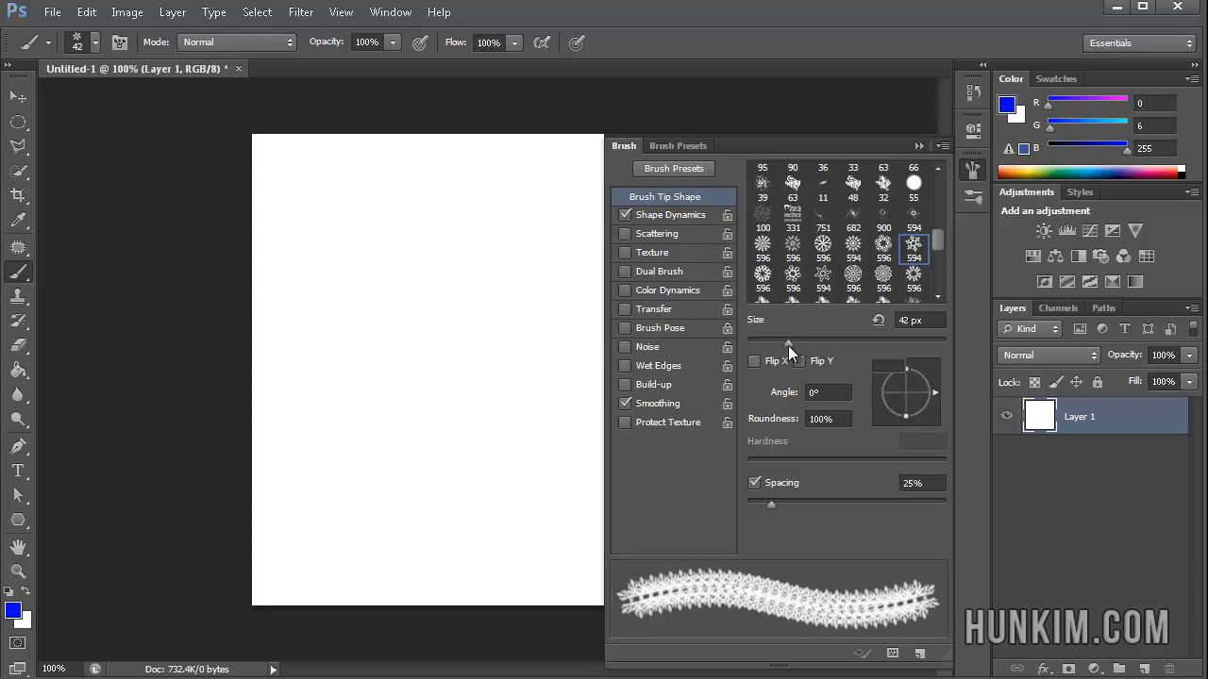
pyautogui.moveTo(887, 344); pyautogui.dragTo(789, 343)
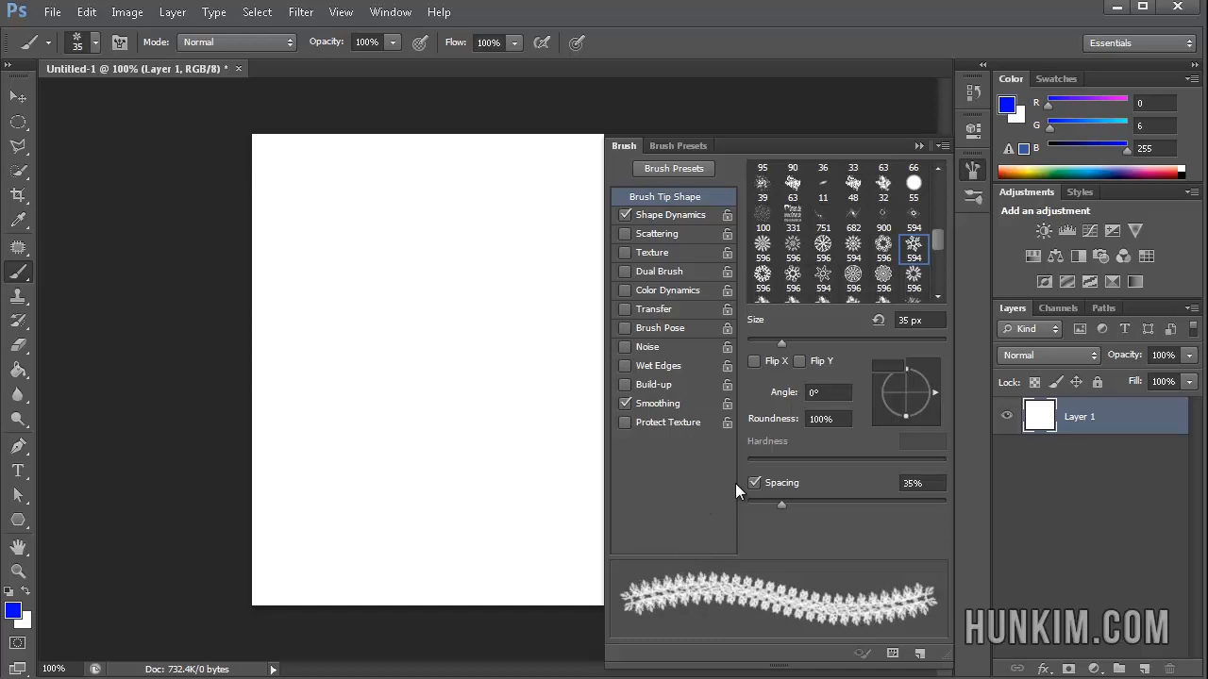
# - Re-enable Spacing and raise it to about 102% so the flakes stamp separately
pyautogui.click(755, 483)
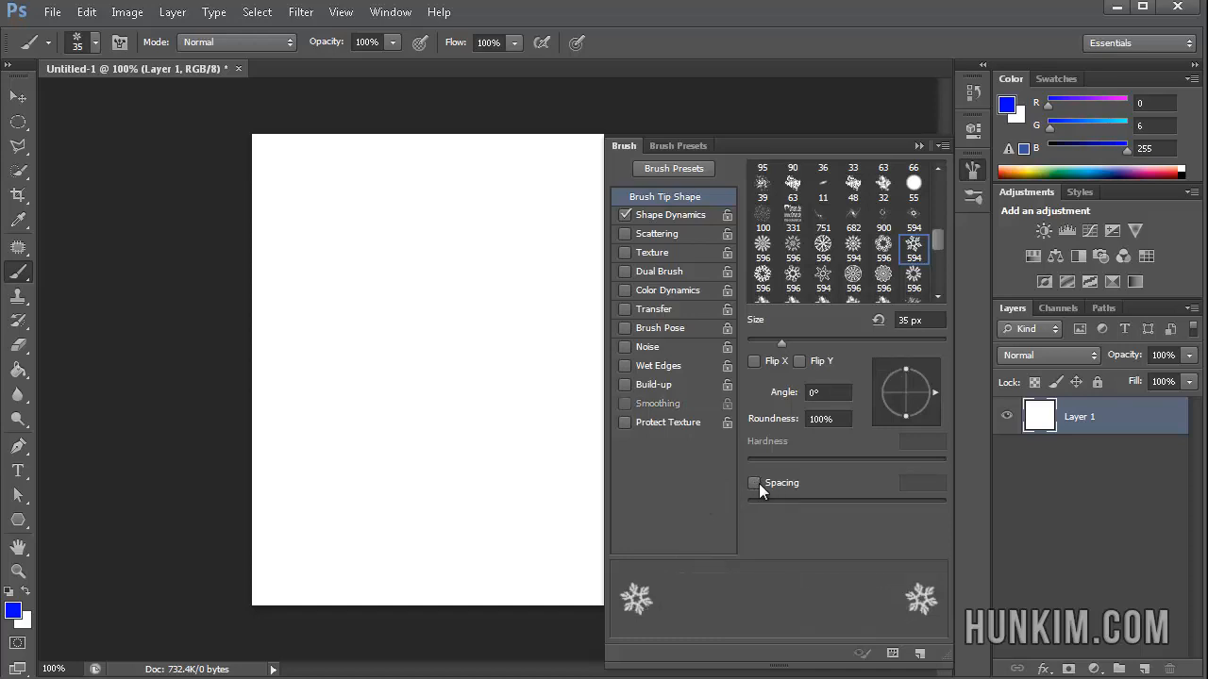
pyautogui.click(754, 483)
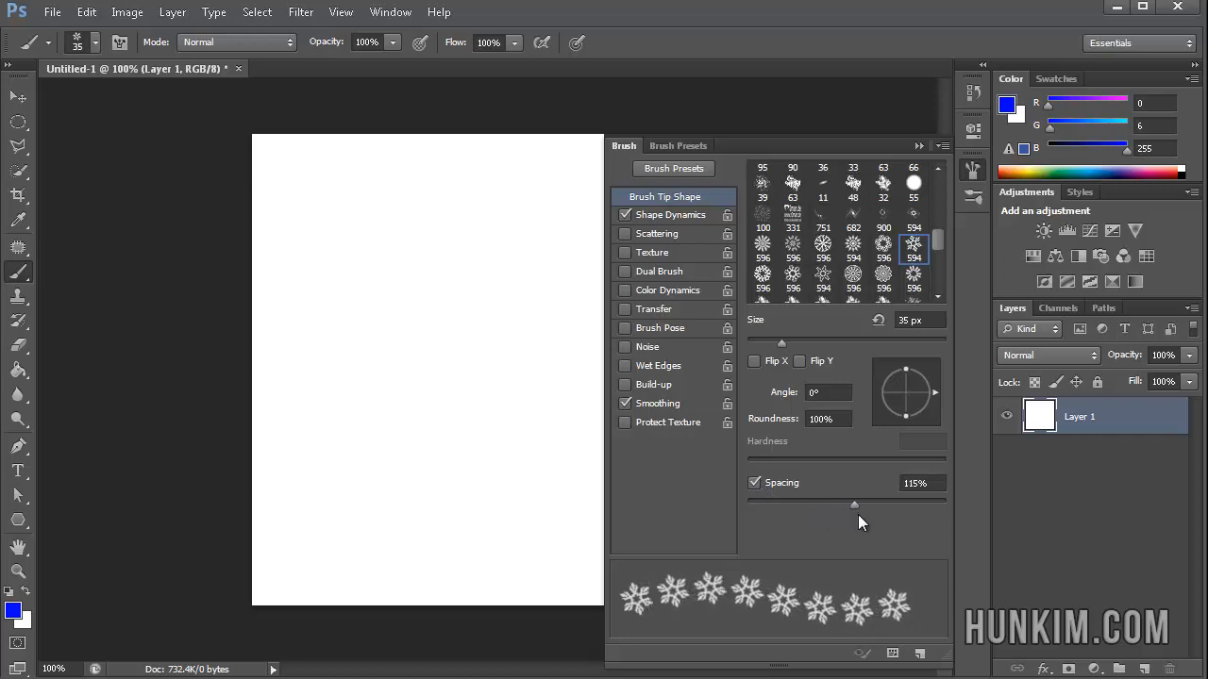
pyautogui.moveTo(852, 506); pyautogui.dragTo(889, 505)
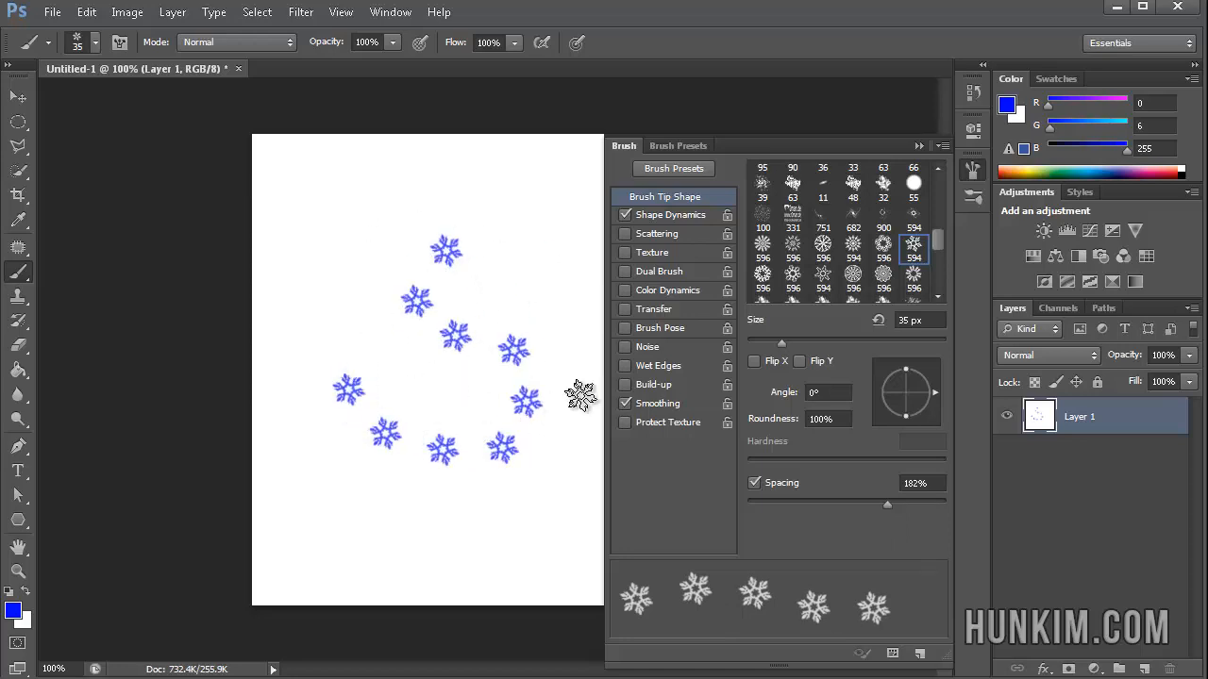
pyautogui.moveTo(582, 400)
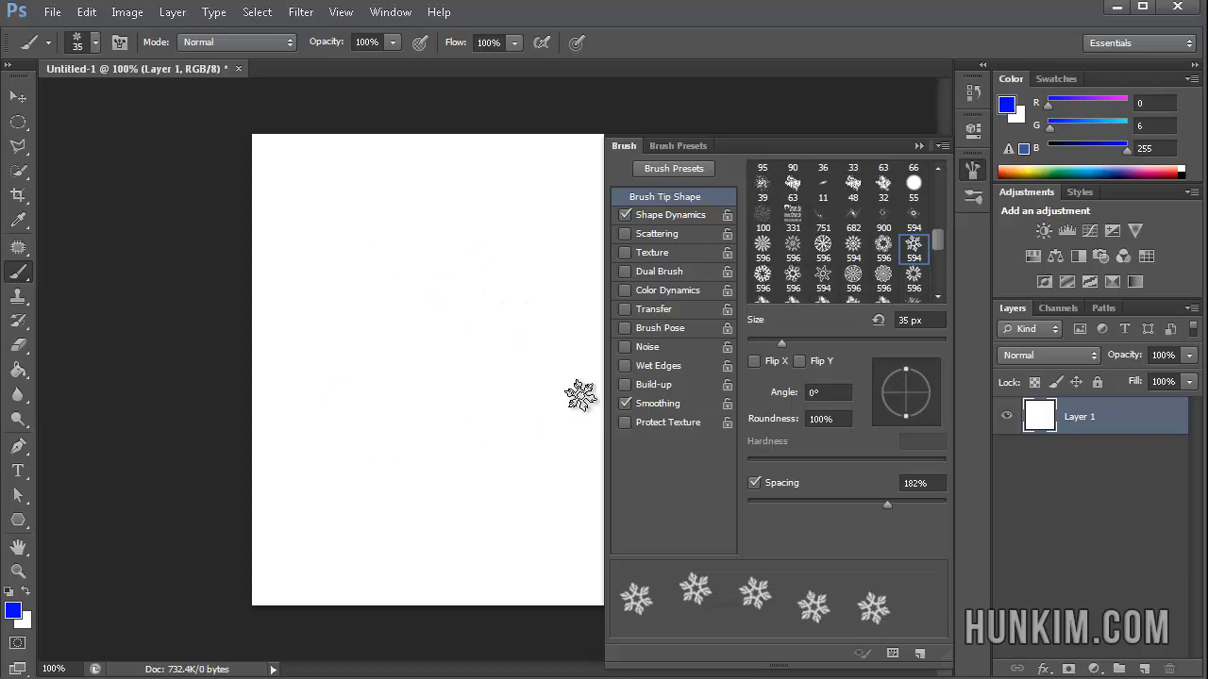
# - Rotate the tip angle to about 91° and keep roundness at 100%
pyautogui.moveTo(906, 374); pyautogui.dragTo(914, 389)
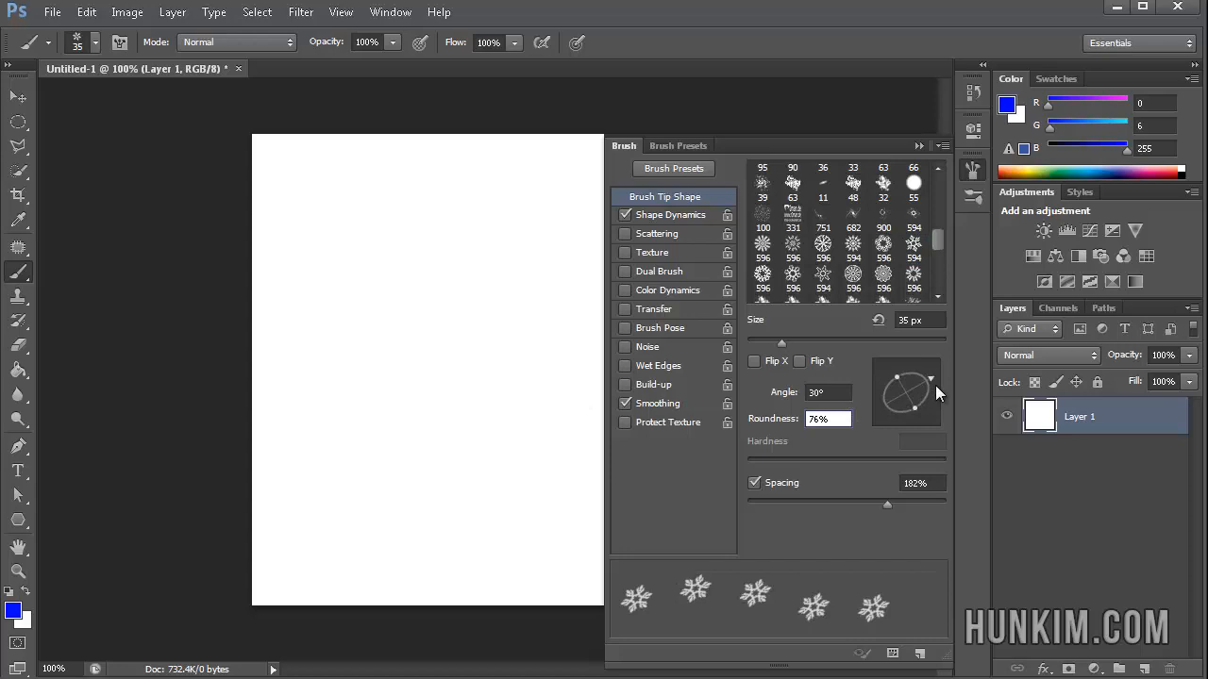
pyautogui.moveTo(928, 381)
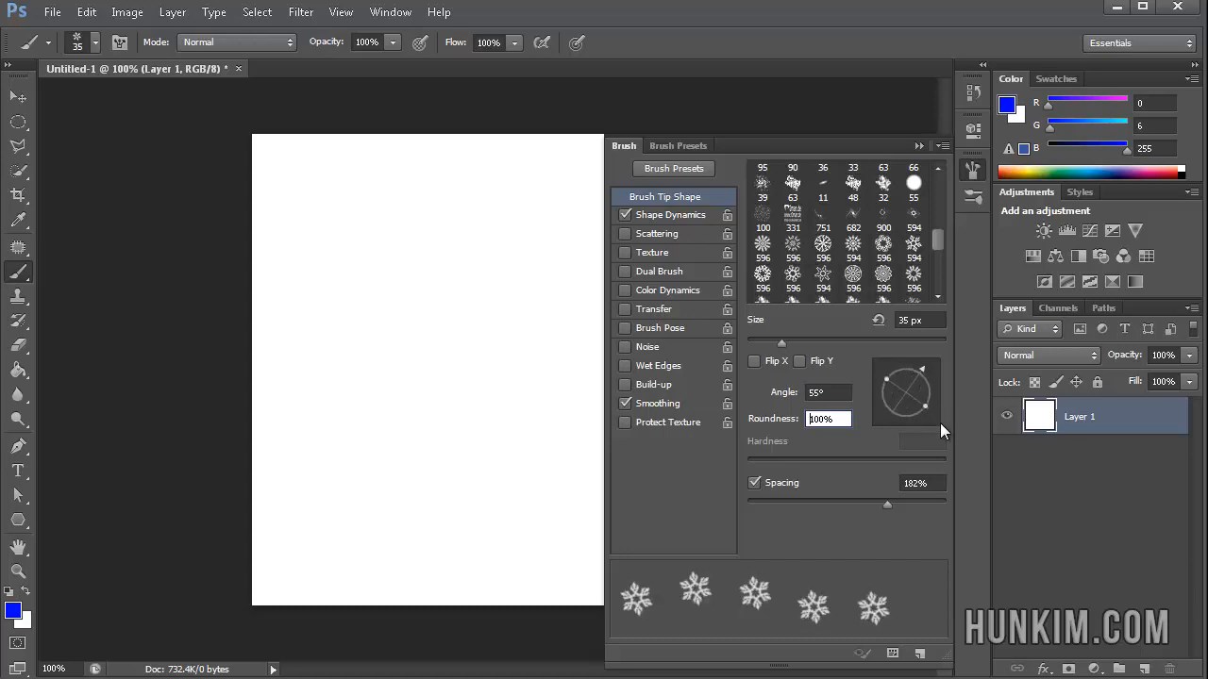
pyautogui.click(670, 215)
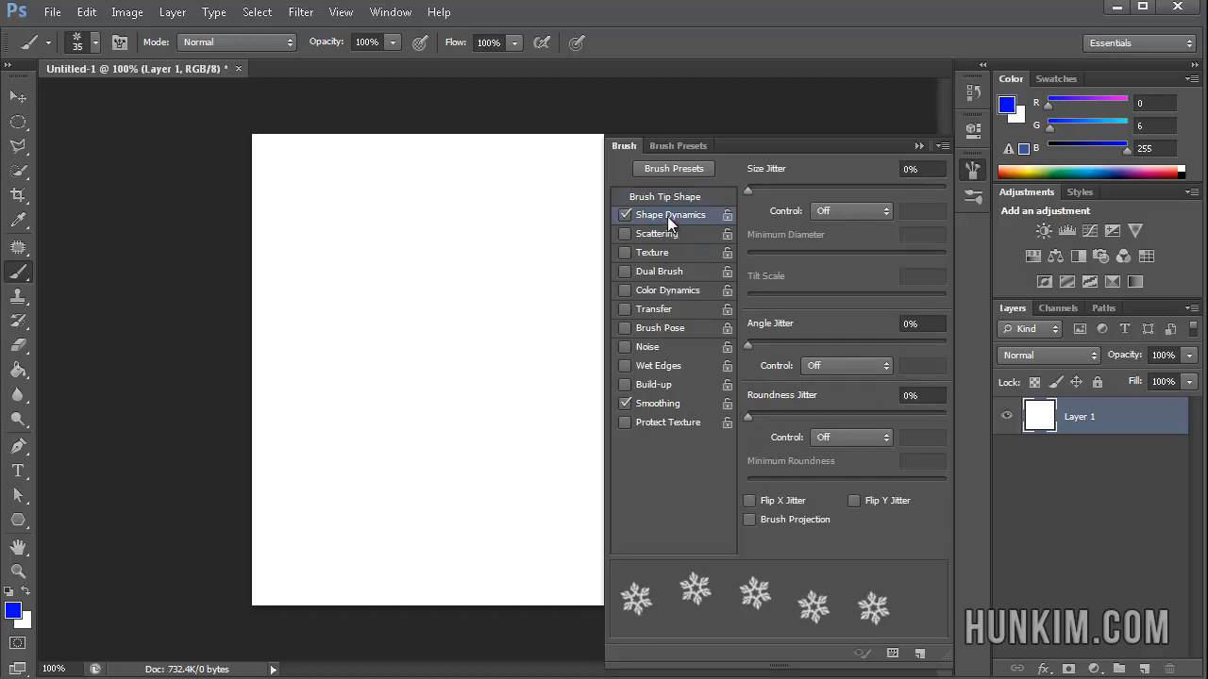
pyautogui.moveTo(751, 198)
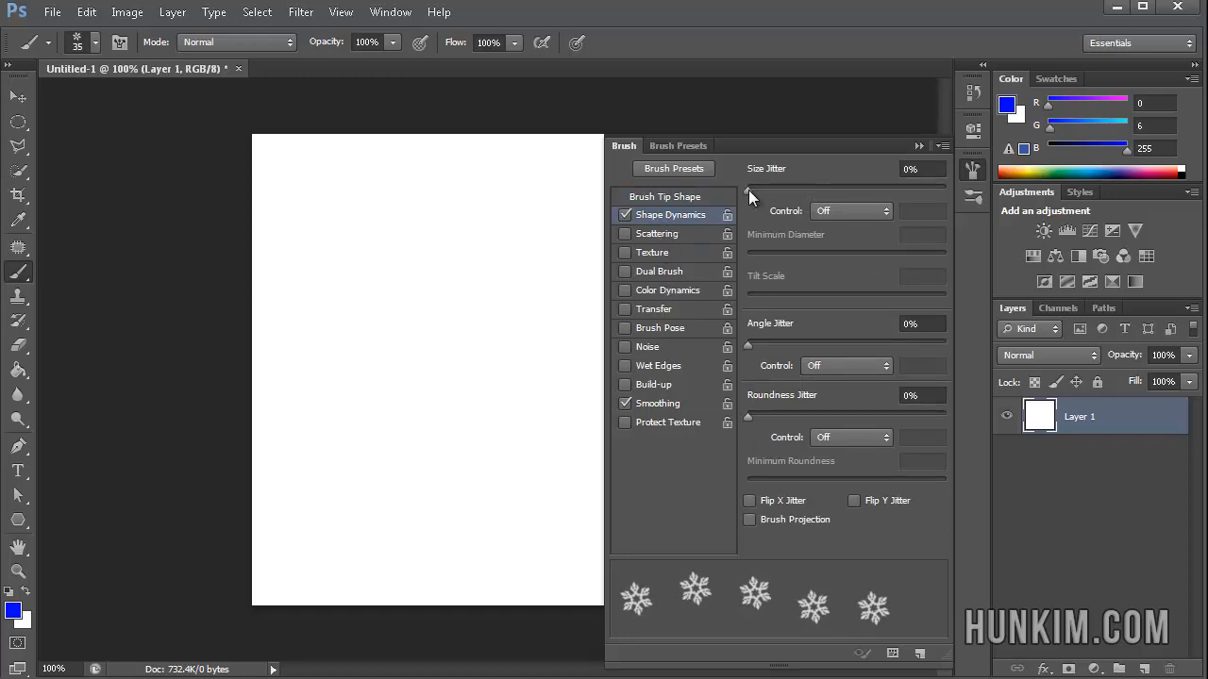
# - Try size jitter values up to about 60%, then return Size Jitter to 0%
pyautogui.moveTo(747, 189); pyautogui.dragTo(783, 189)
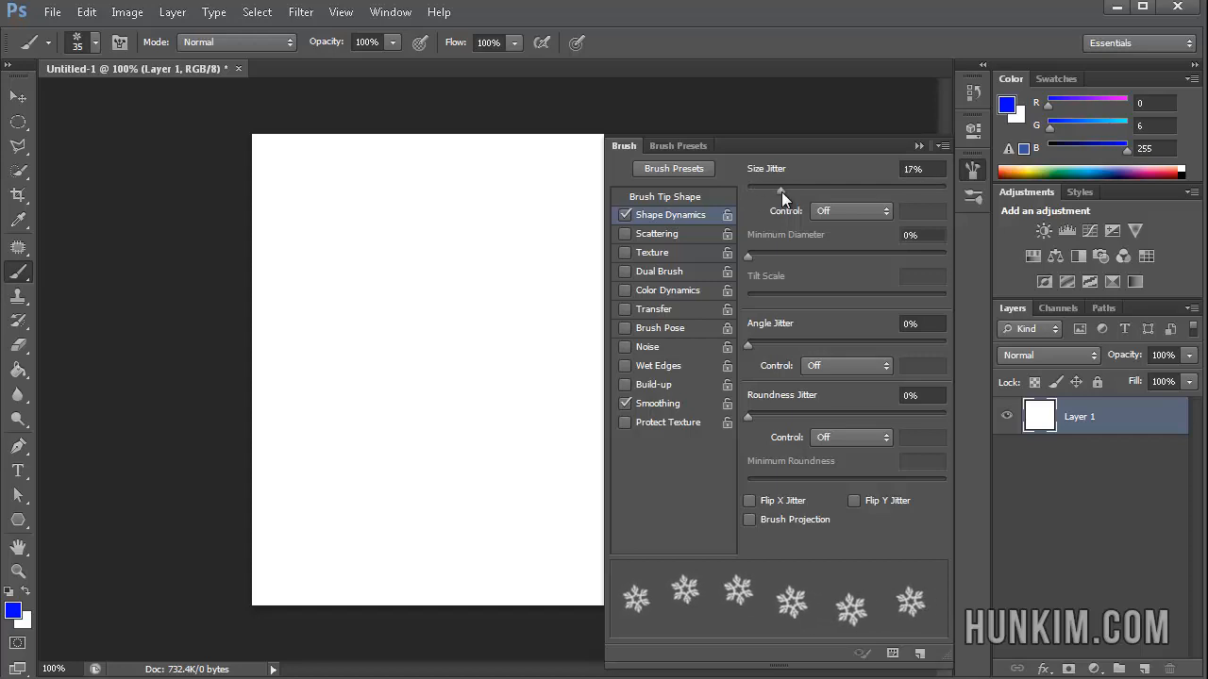
pyautogui.moveTo(783, 188); pyautogui.dragTo(866, 188)
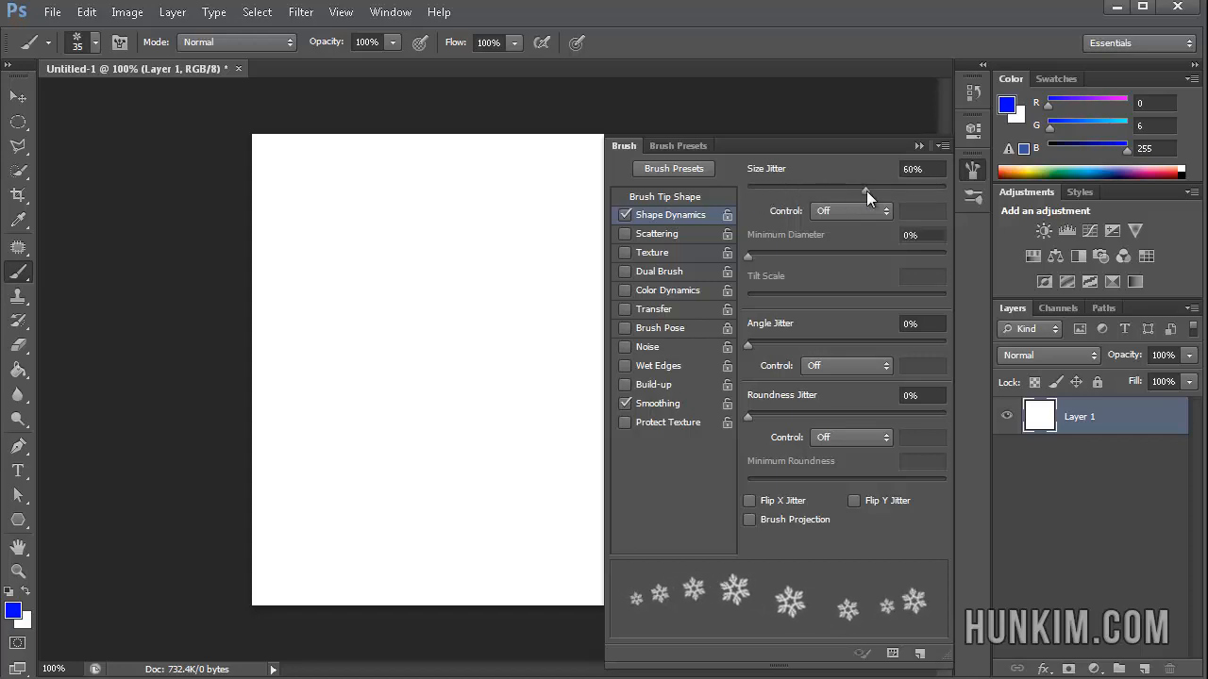
pyautogui.moveTo(868, 189); pyautogui.dragTo(846, 189)
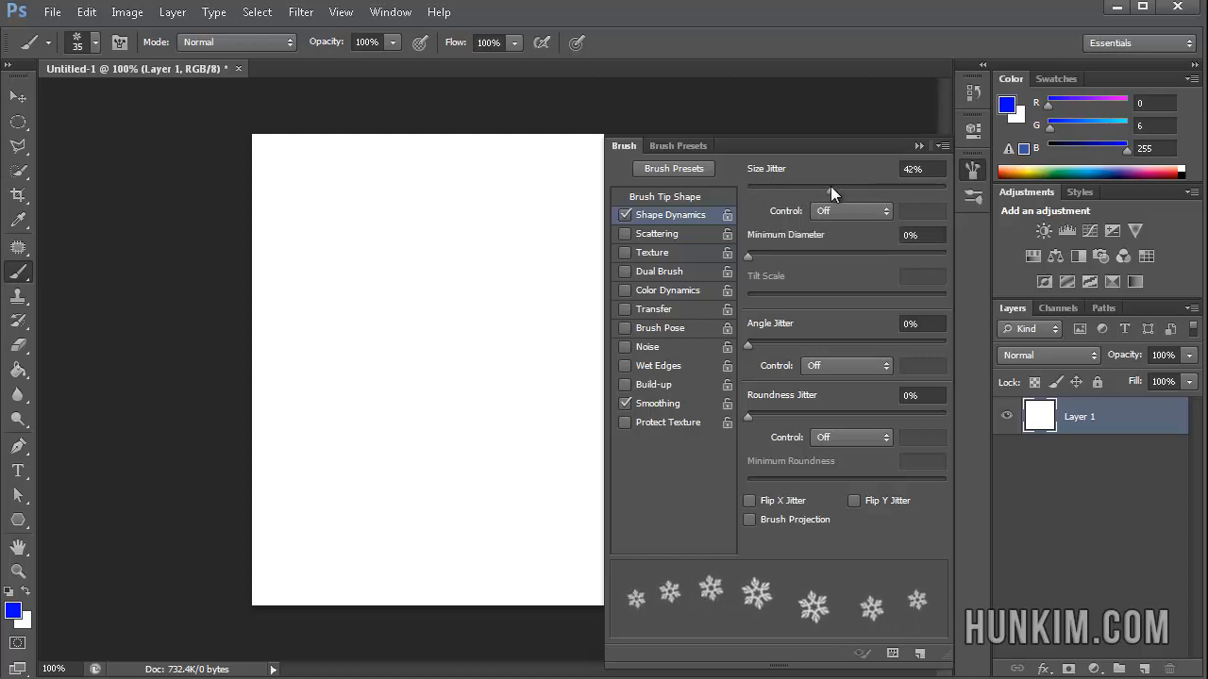
pyautogui.moveTo(828, 196)
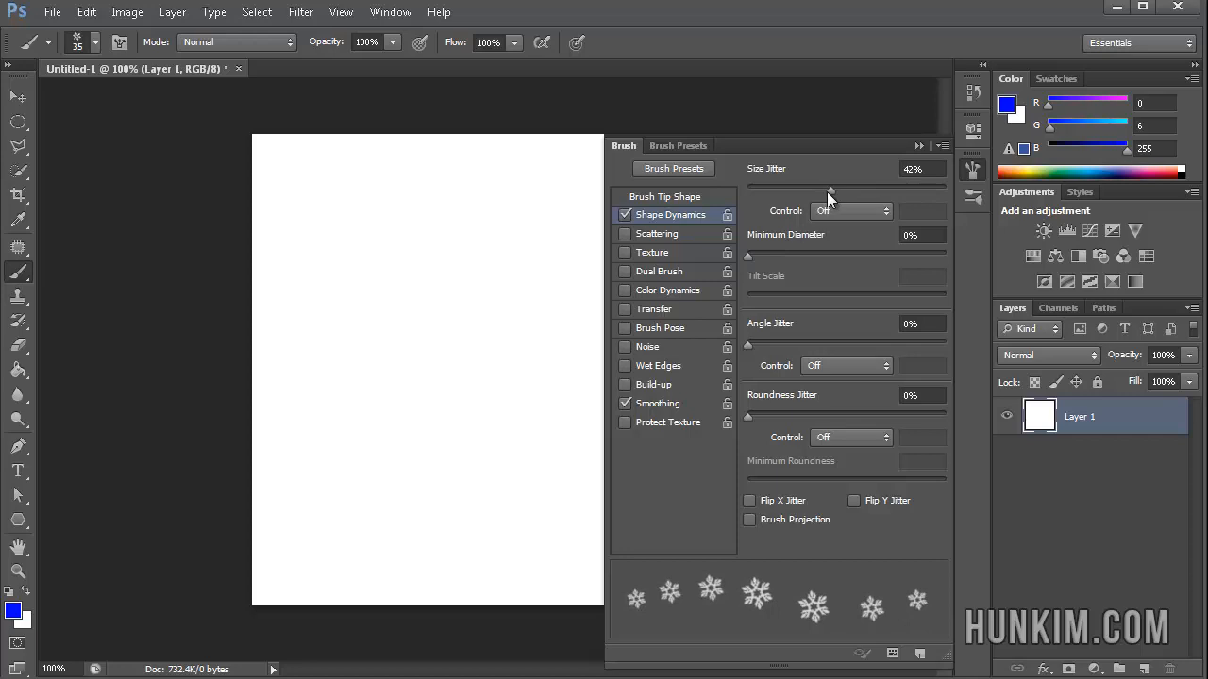
pyautogui.moveTo(831, 188); pyautogui.dragTo(747, 189)
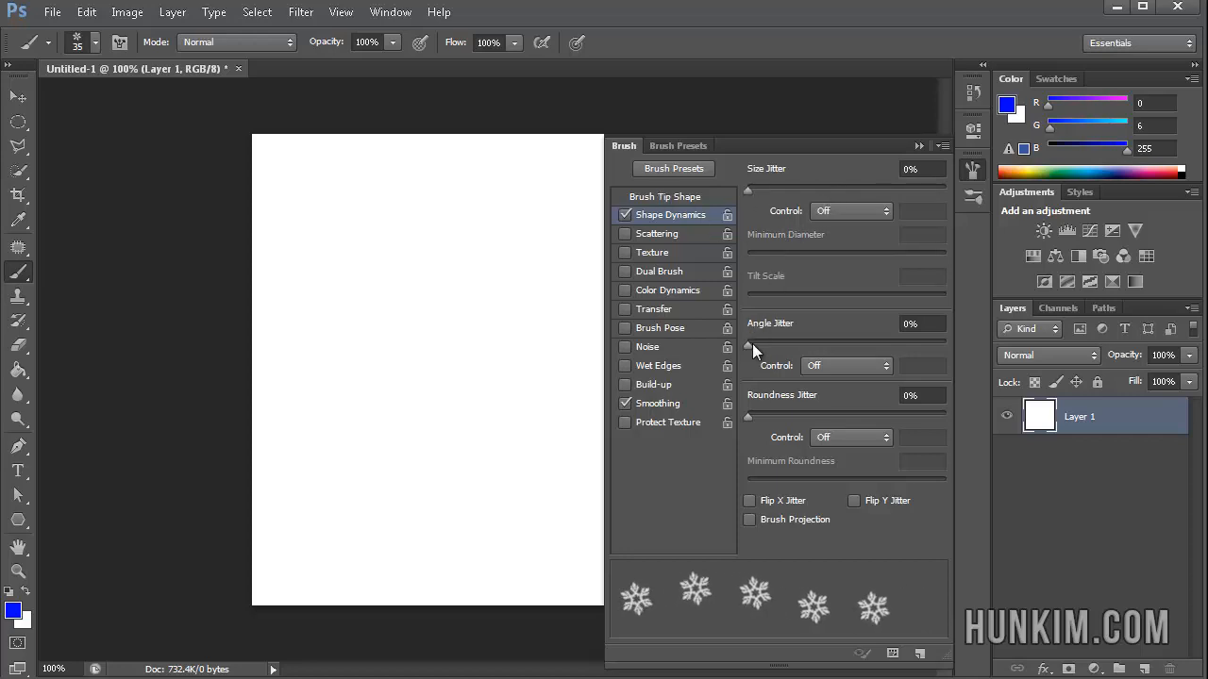
# - Leave Angle Jitter at 0% and set Roundness Jitter to about 74%
pyautogui.moveTo(748, 336); pyautogui.dragTo(839, 336)
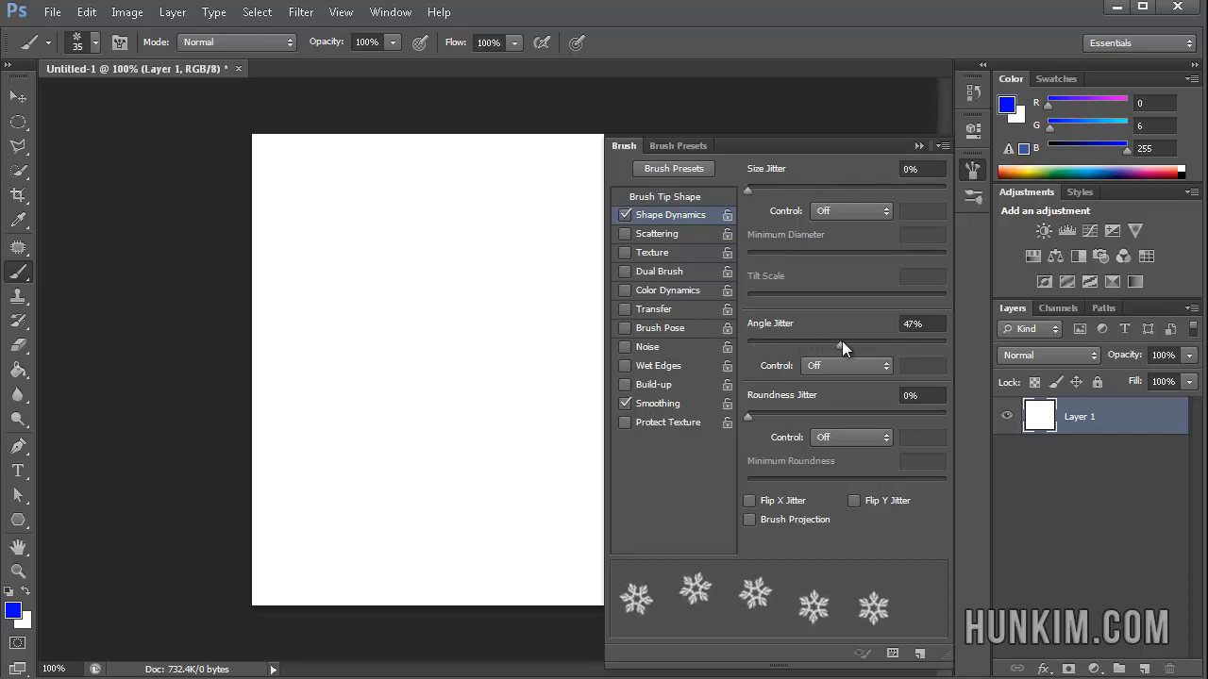
pyautogui.moveTo(830, 338); pyautogui.dragTo(783, 337)
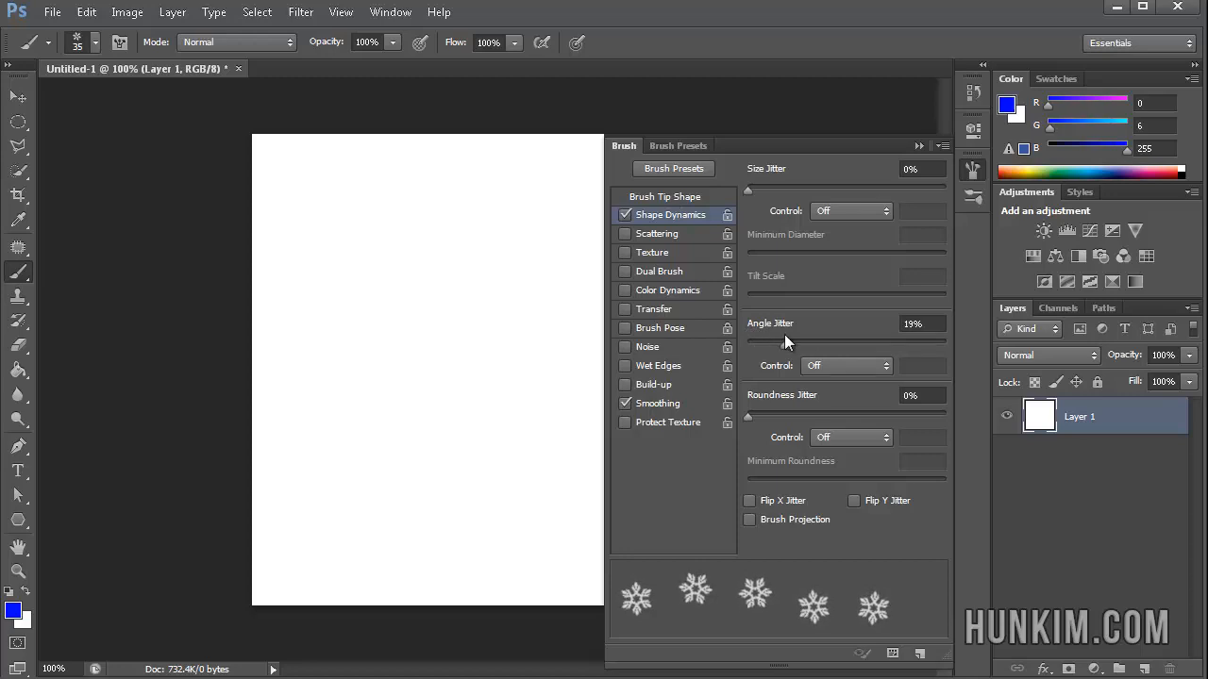
pyautogui.moveTo(789, 336); pyautogui.dragTo(747, 336)
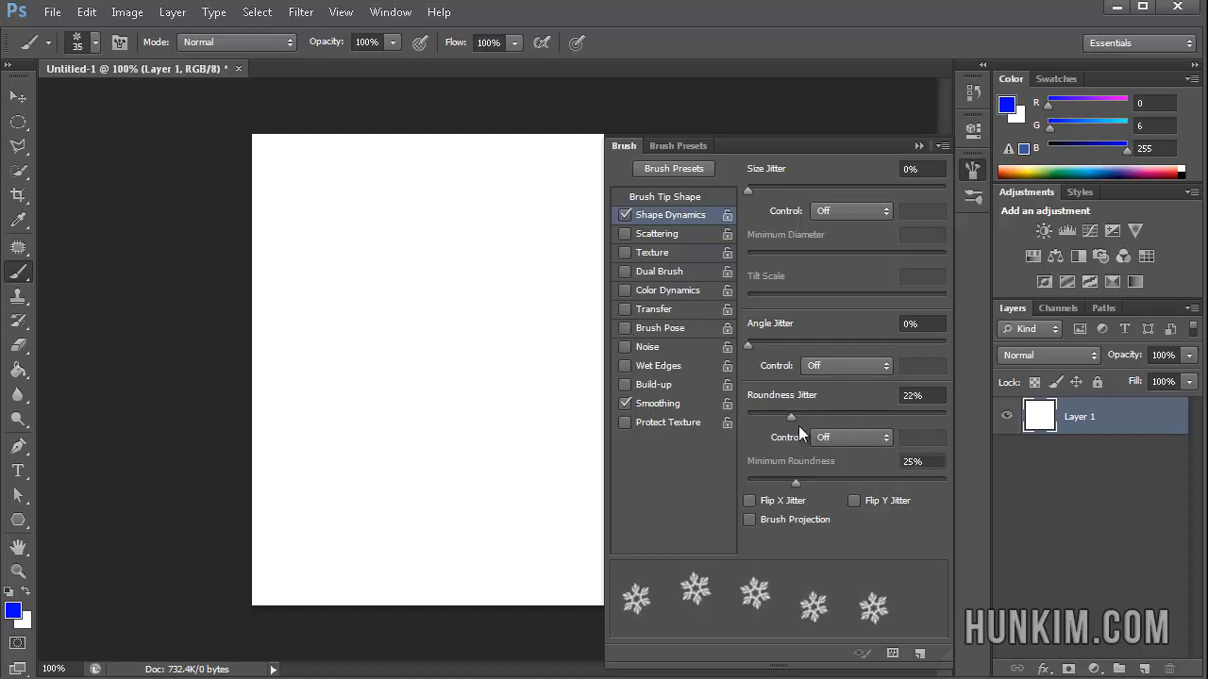
pyautogui.moveTo(791, 417); pyautogui.dragTo(902, 417)
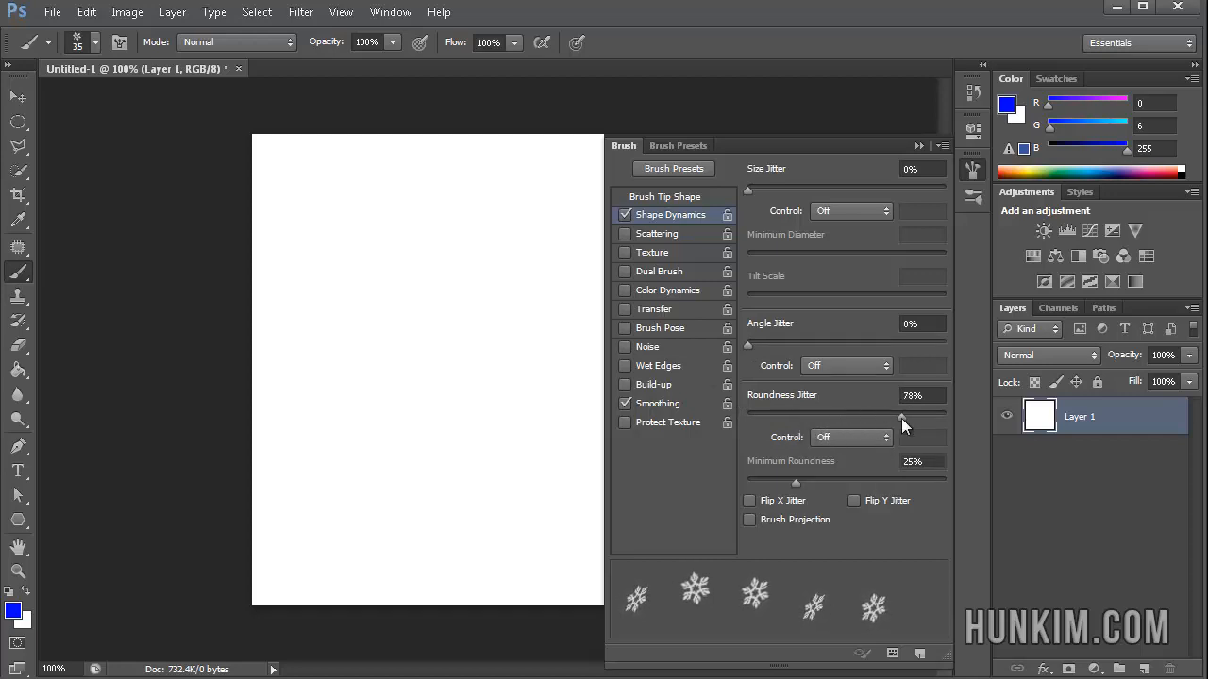
pyautogui.moveTo(902, 412); pyautogui.dragTo(894, 412)
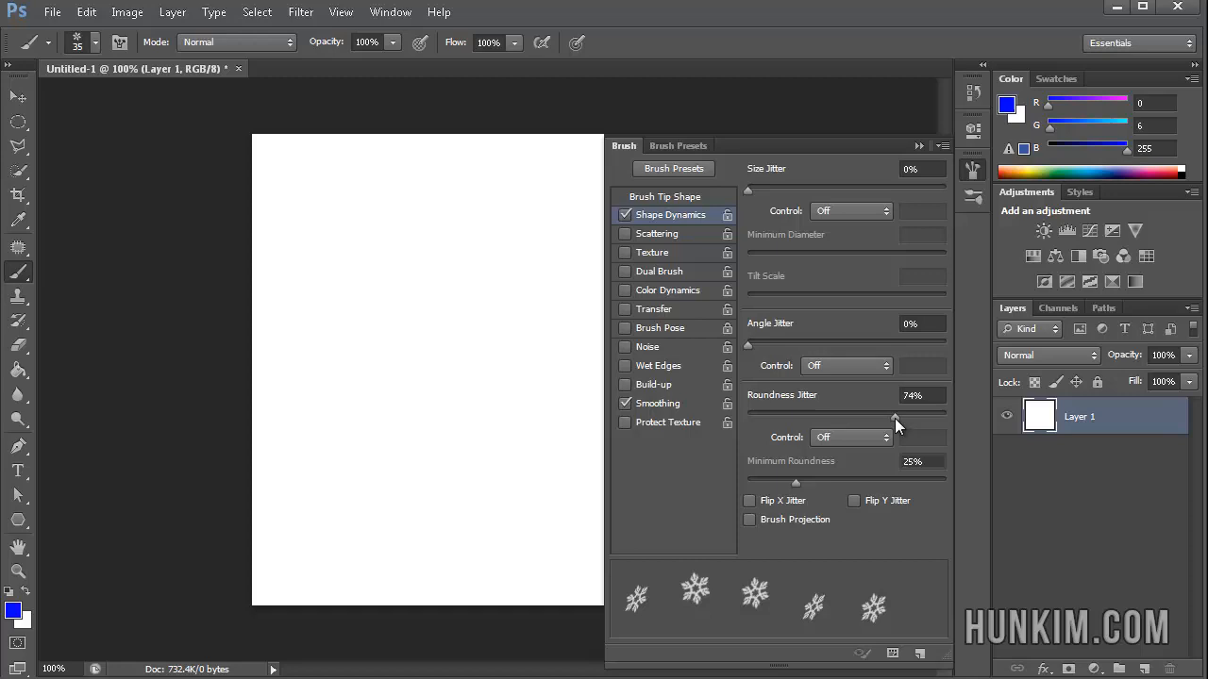
# - Enable Scattering and set Scatter to about 376%
pyautogui.click(656, 234)
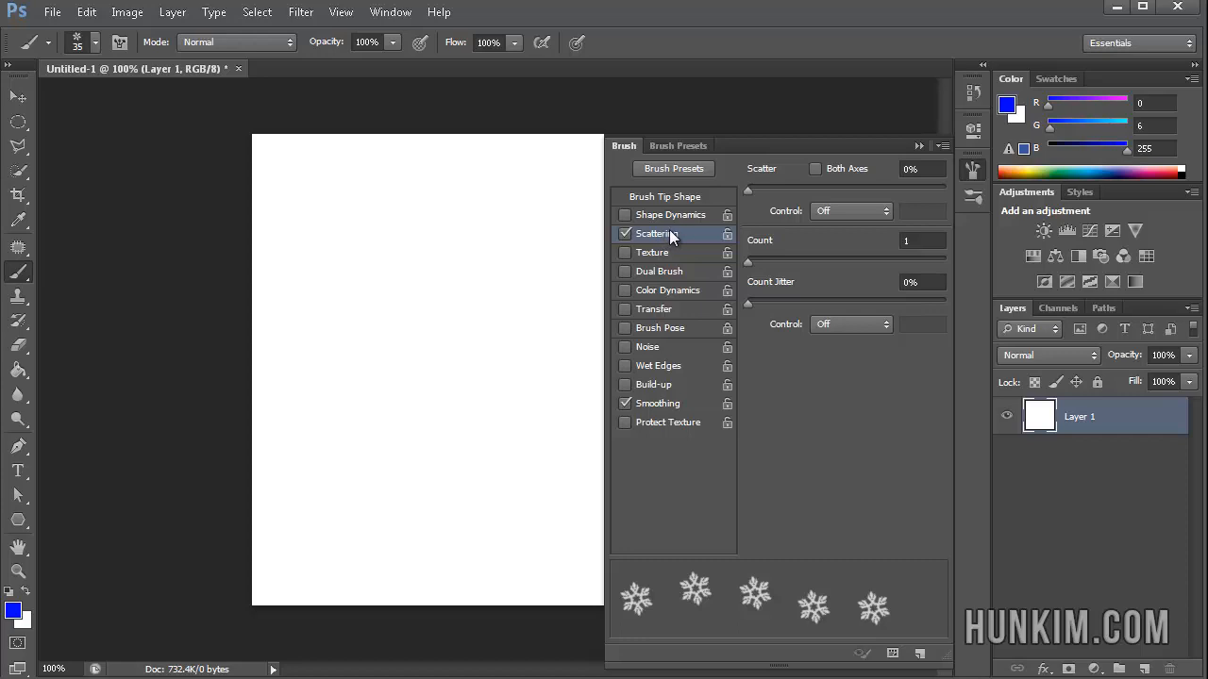
pyautogui.moveTo(670, 242)
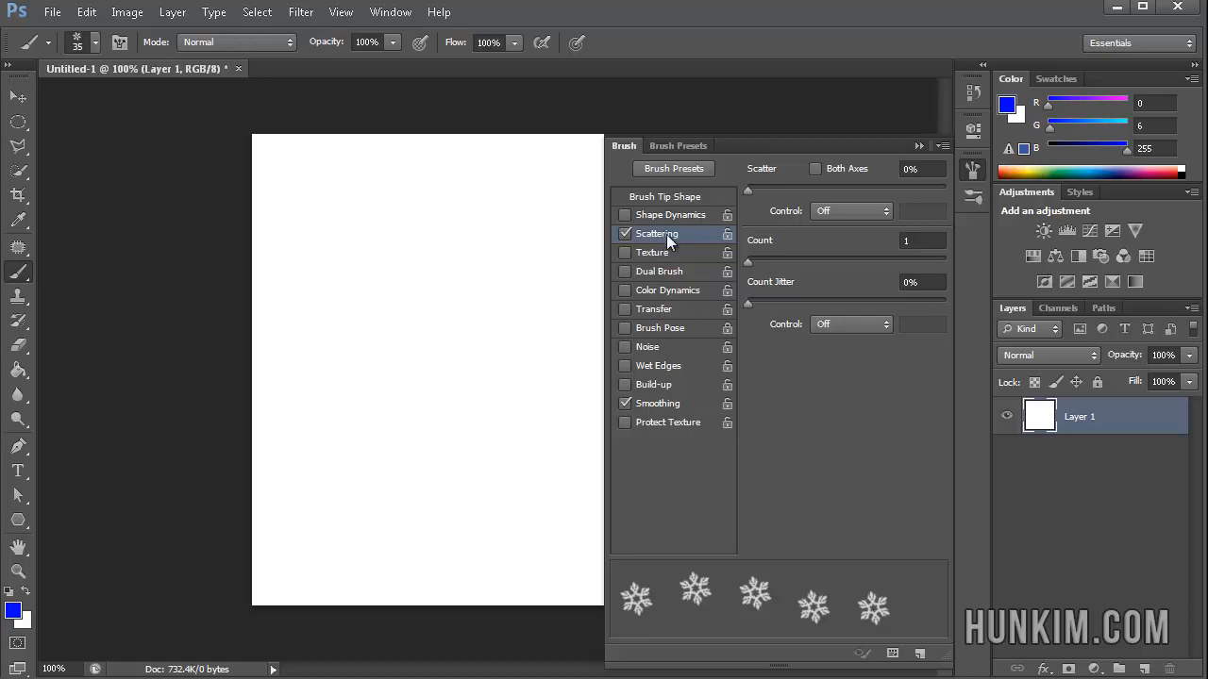
pyautogui.moveTo(751, 198)
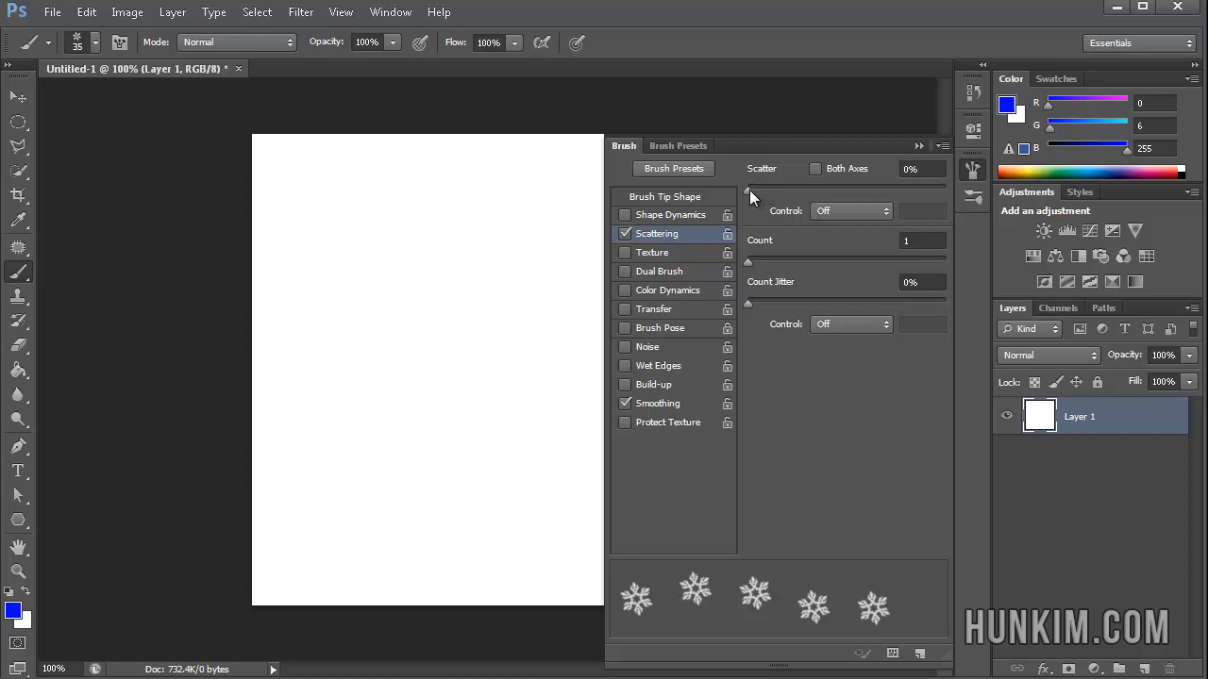
pyautogui.moveTo(747, 189); pyautogui.dragTo(838, 188)
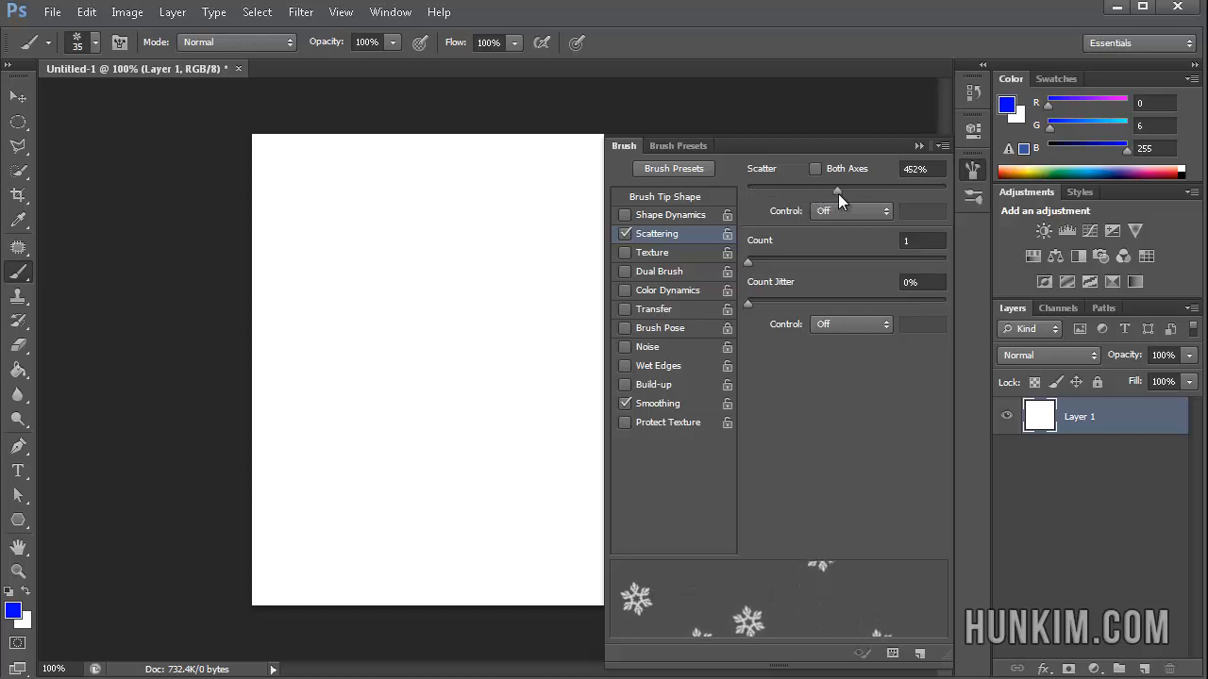
pyautogui.moveTo(837, 191); pyautogui.dragTo(844, 190)
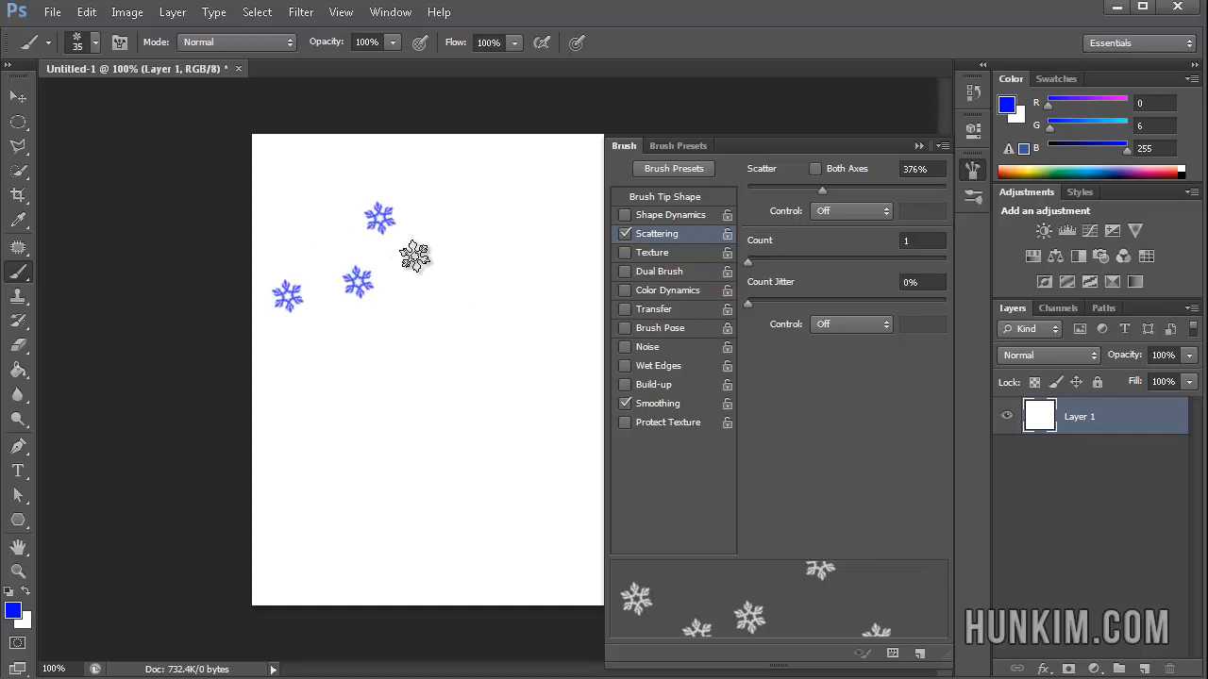
# - Test a scattered stroke and set Count to 4 snowflakes per stamp
pyautogui.moveTo(414, 254); pyautogui.dragTo(422, 538)
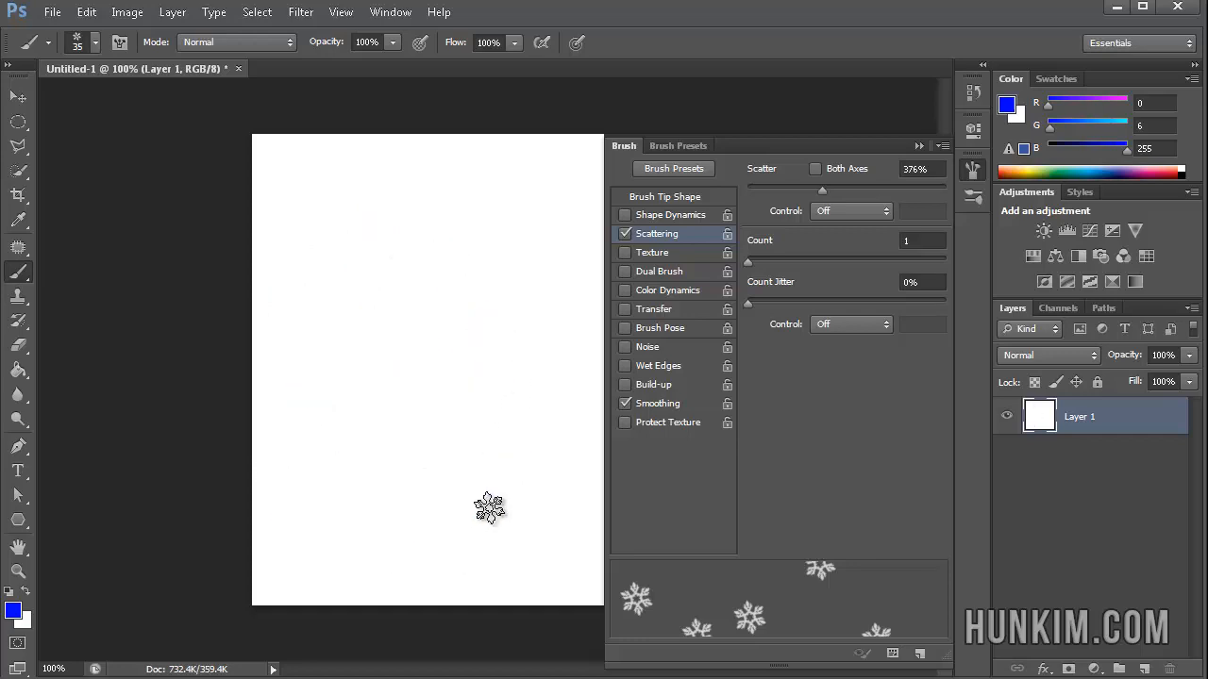
pyautogui.moveTo(751, 282)
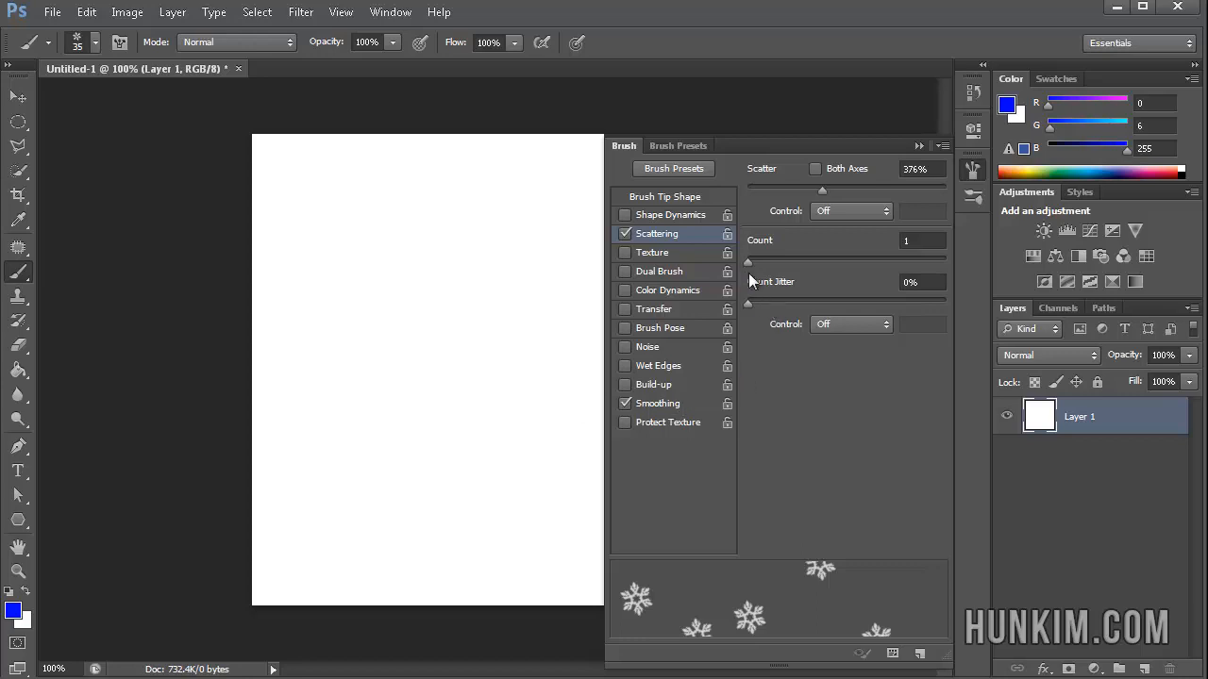
pyautogui.moveTo(747, 260); pyautogui.dragTo(781, 260)
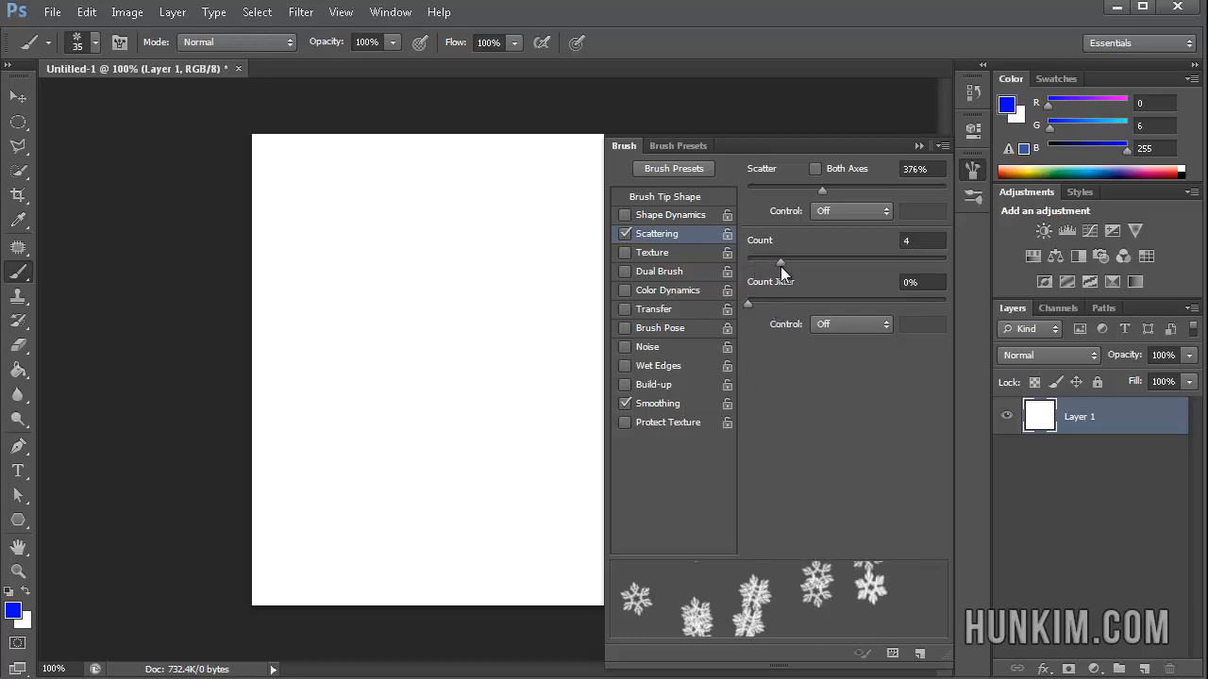
pyautogui.click(1170, 417)
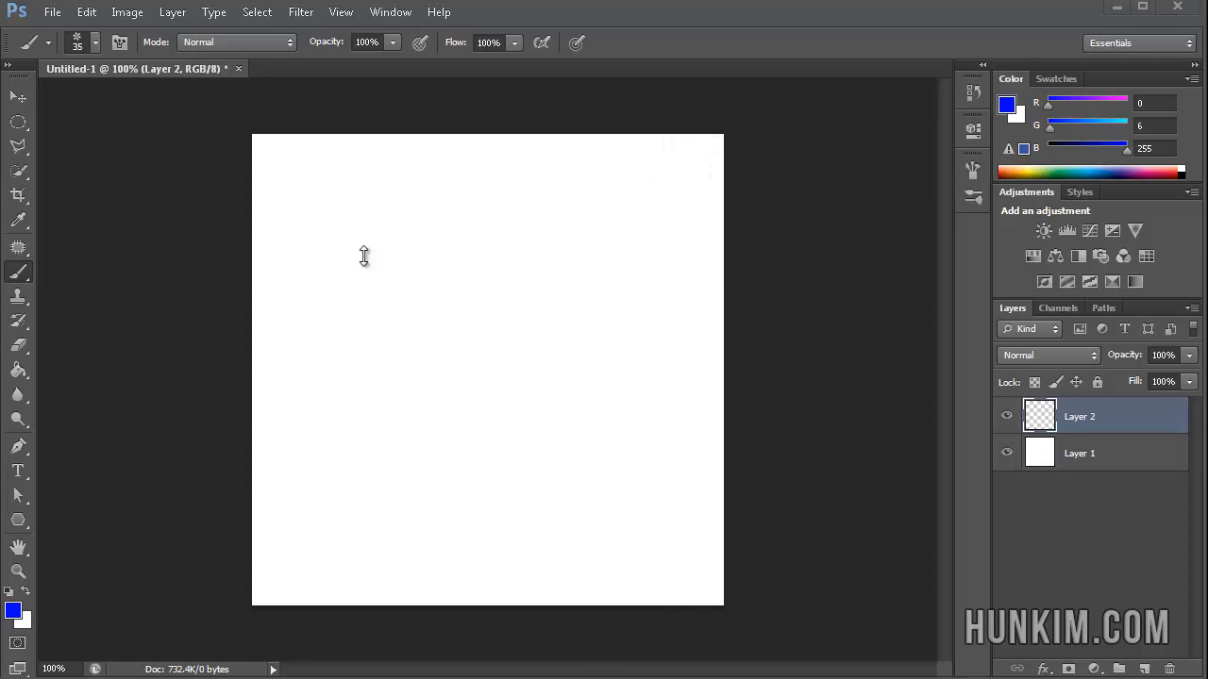
pyautogui.moveTo(76, 517)
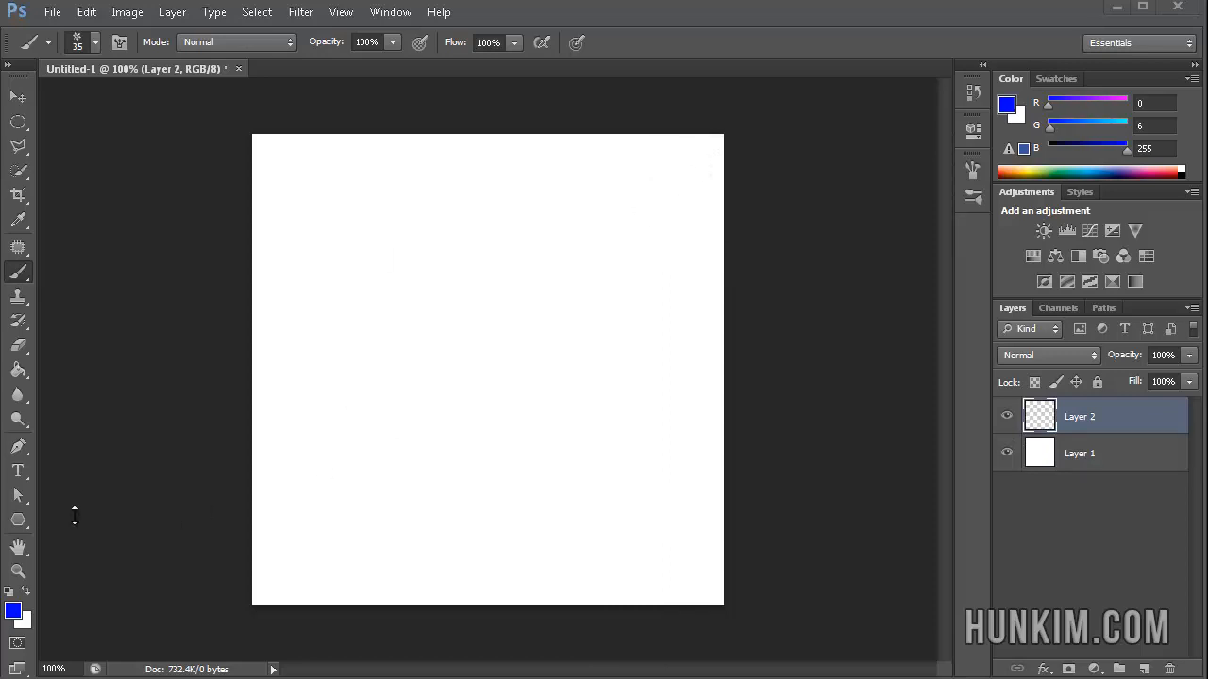
pyautogui.moveTo(357, 468)
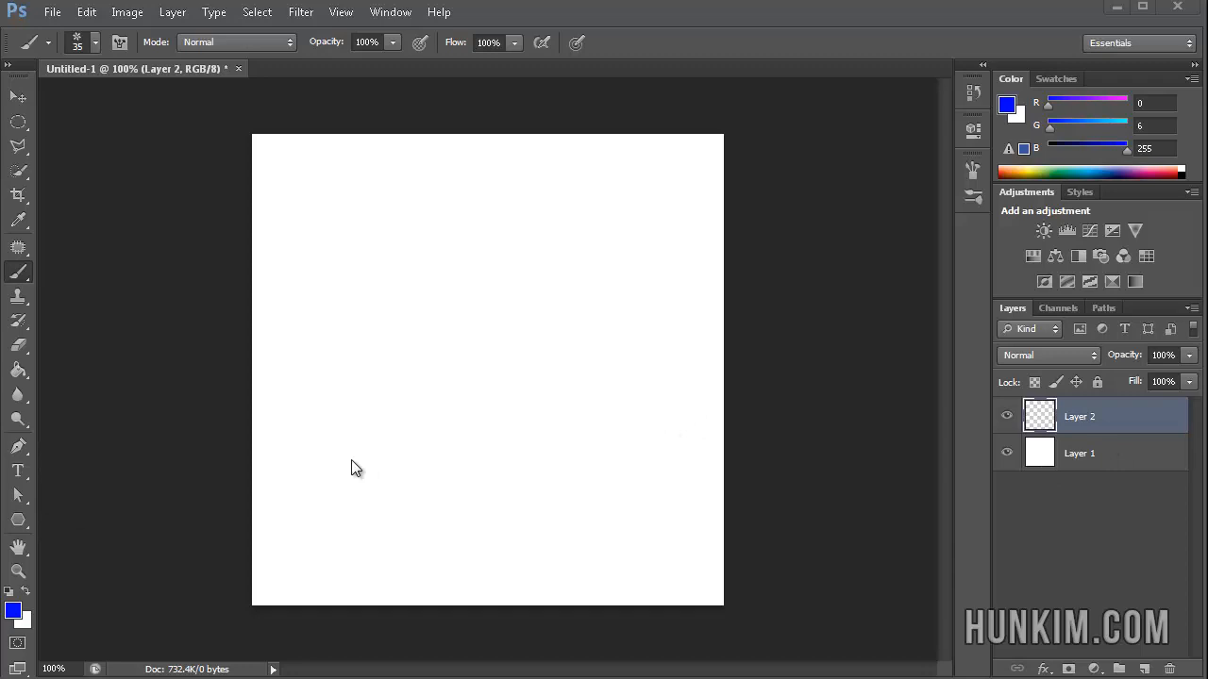
pyautogui.moveTo(271, 387)
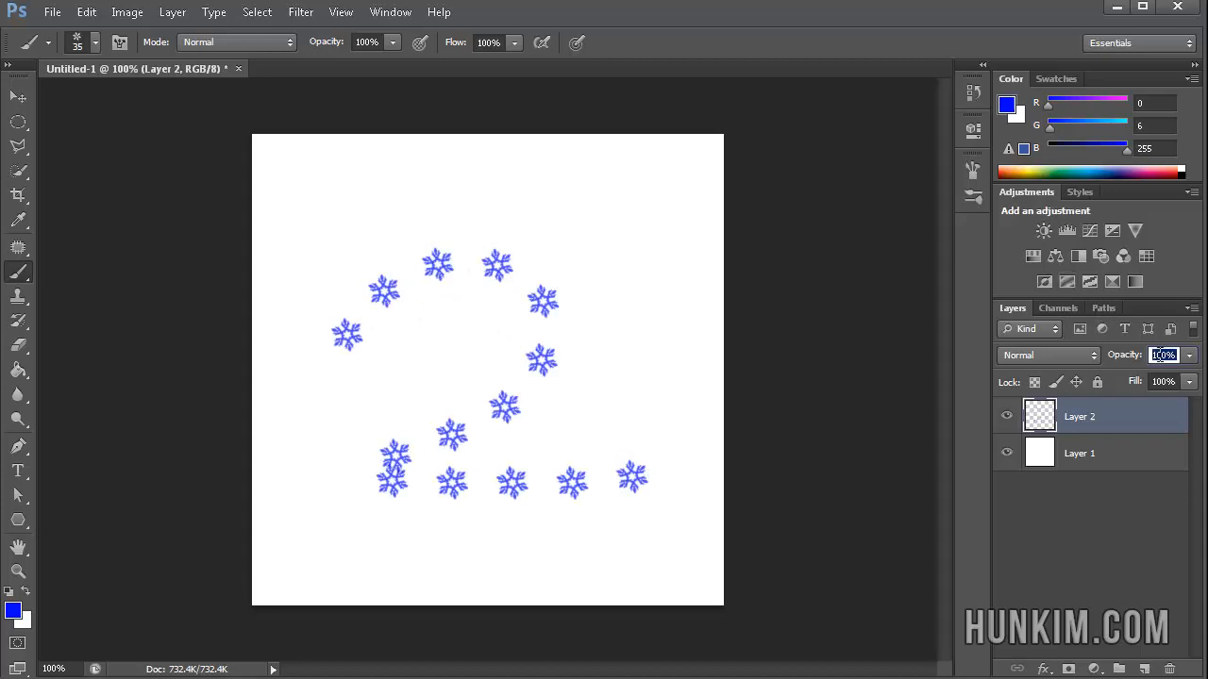
# - Set the snowflake layer's opacity to 50%
pyautogui.write('50')
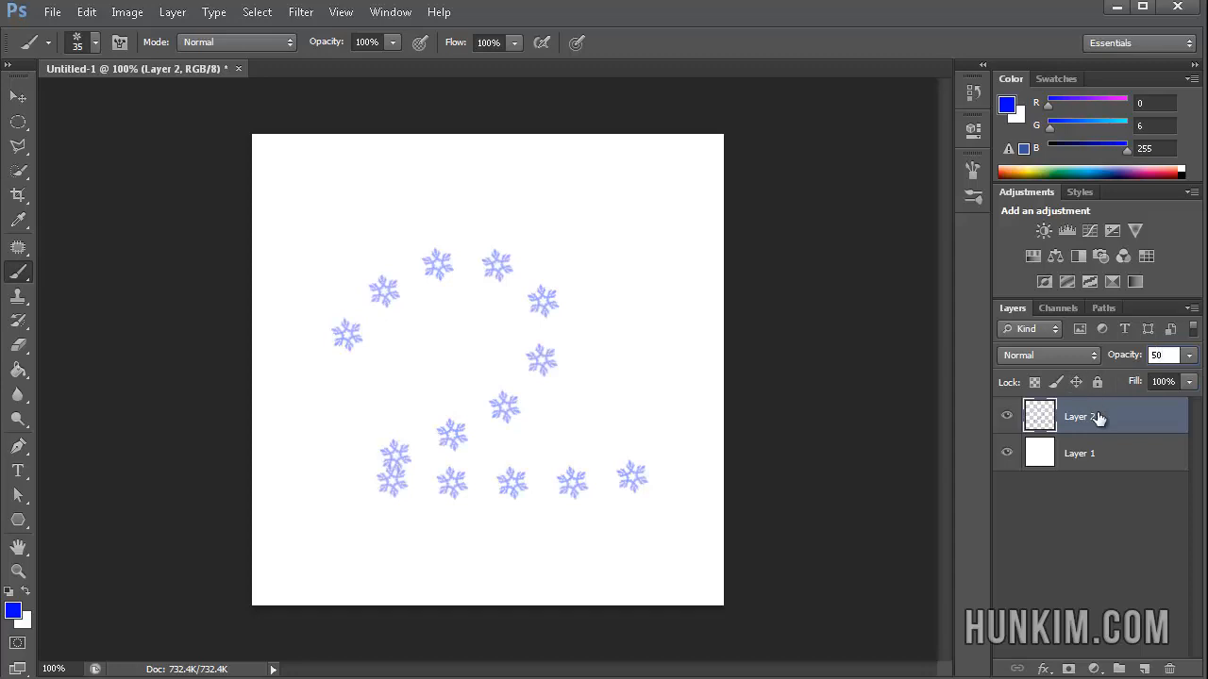
pyautogui.moveTo(1061, 453)
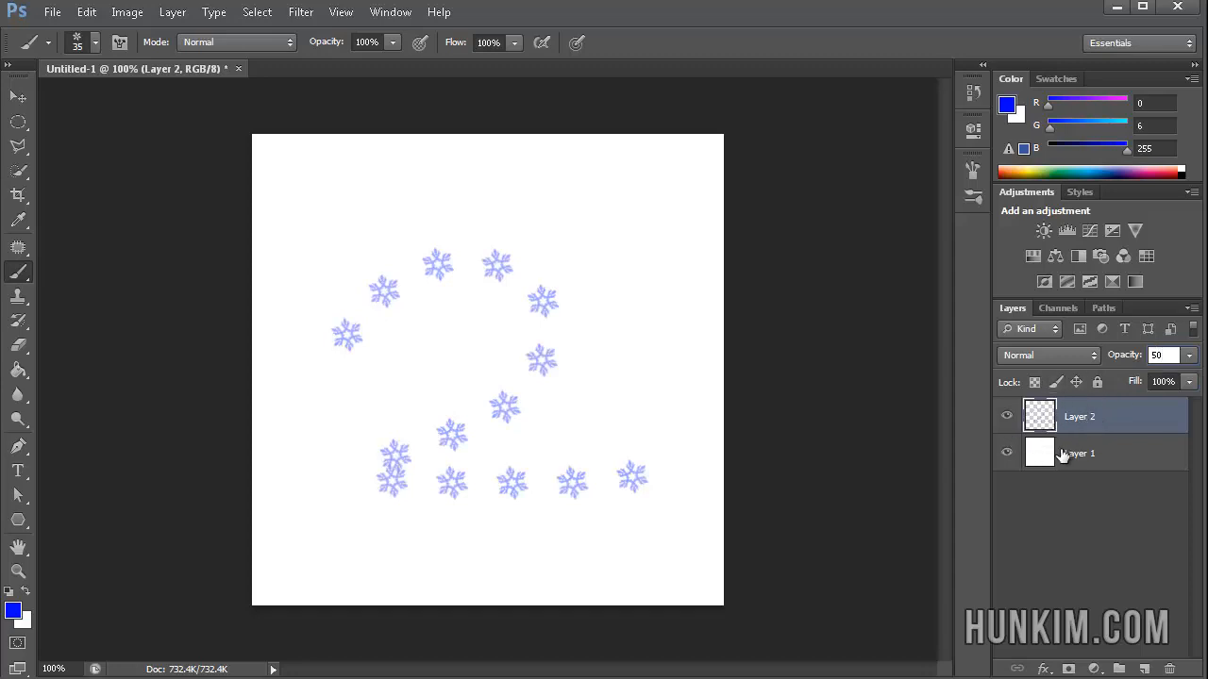